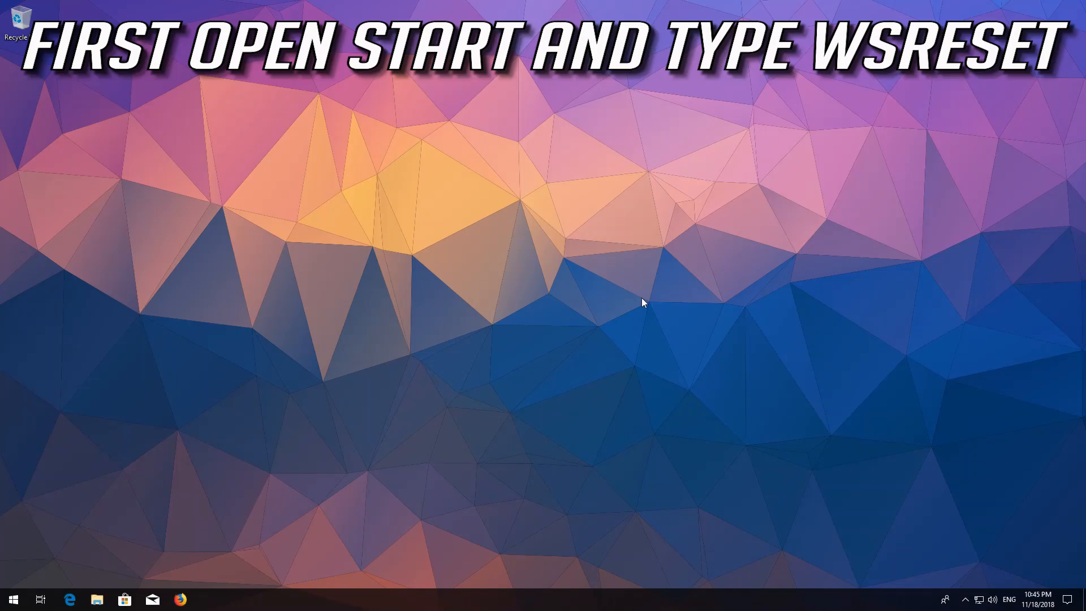
Search Start for wsreset and run it to reset the Store cache
left_click(13, 599)
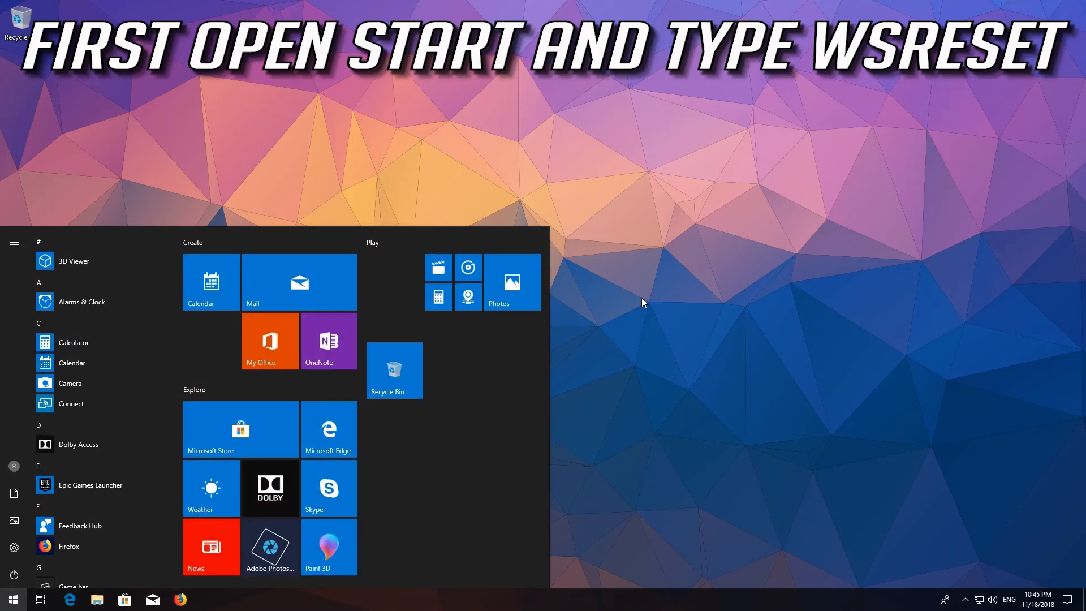
type("wsreset")
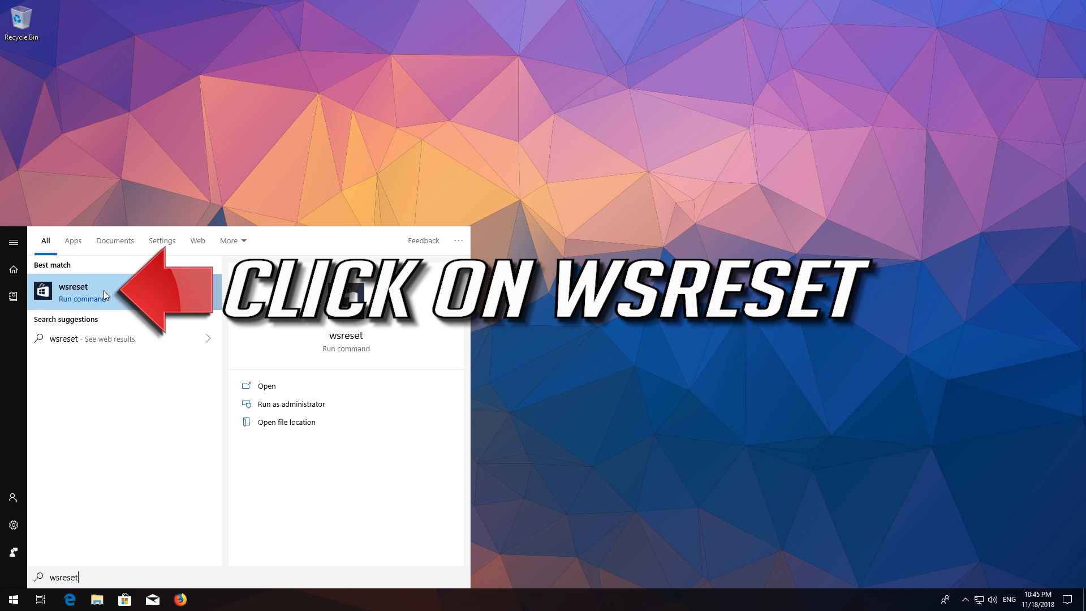
left_click(72, 291)
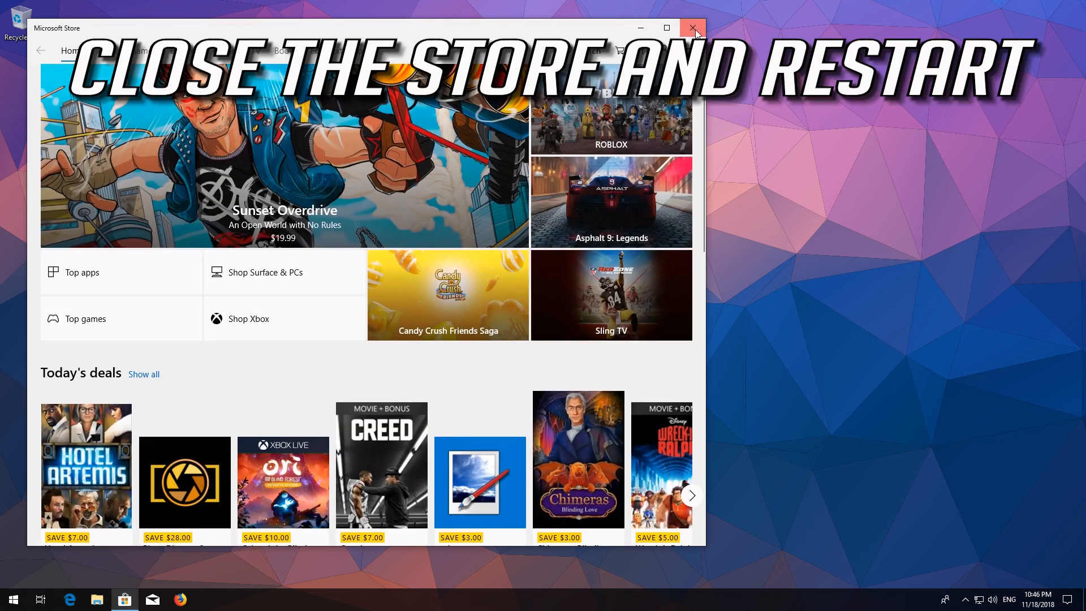
Close Microsoft Store and restart the PC from the Start power menu
left_click(691, 28)
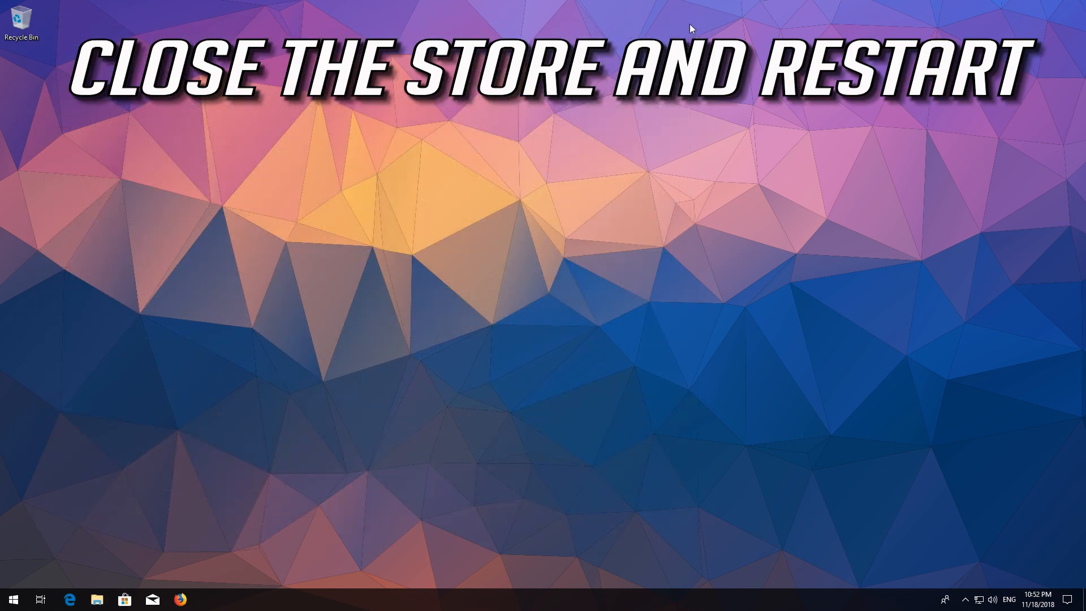
left_click(11, 599)
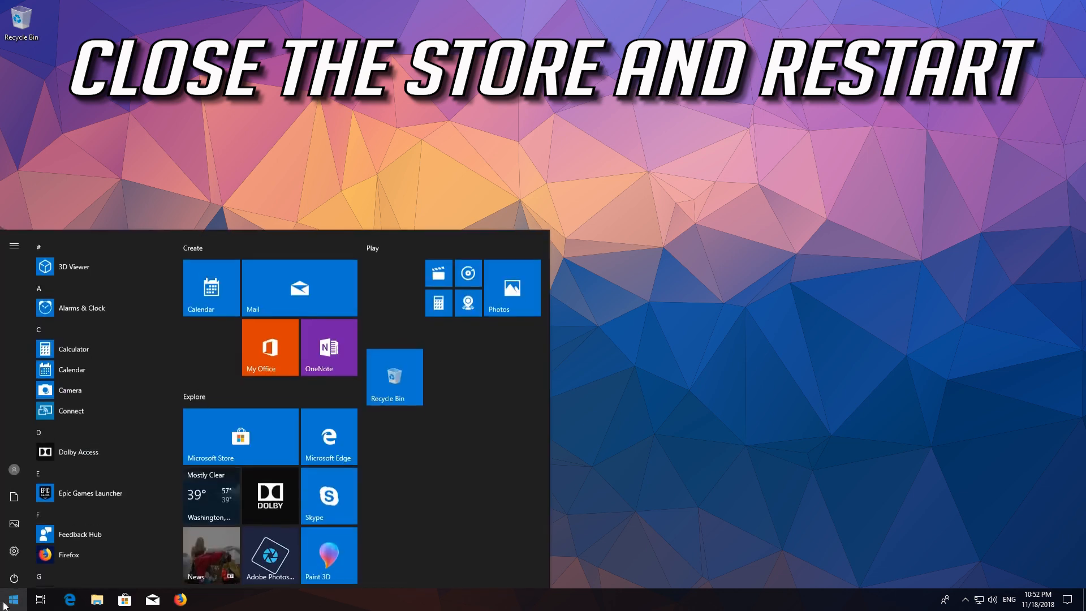
left_click(13, 578)
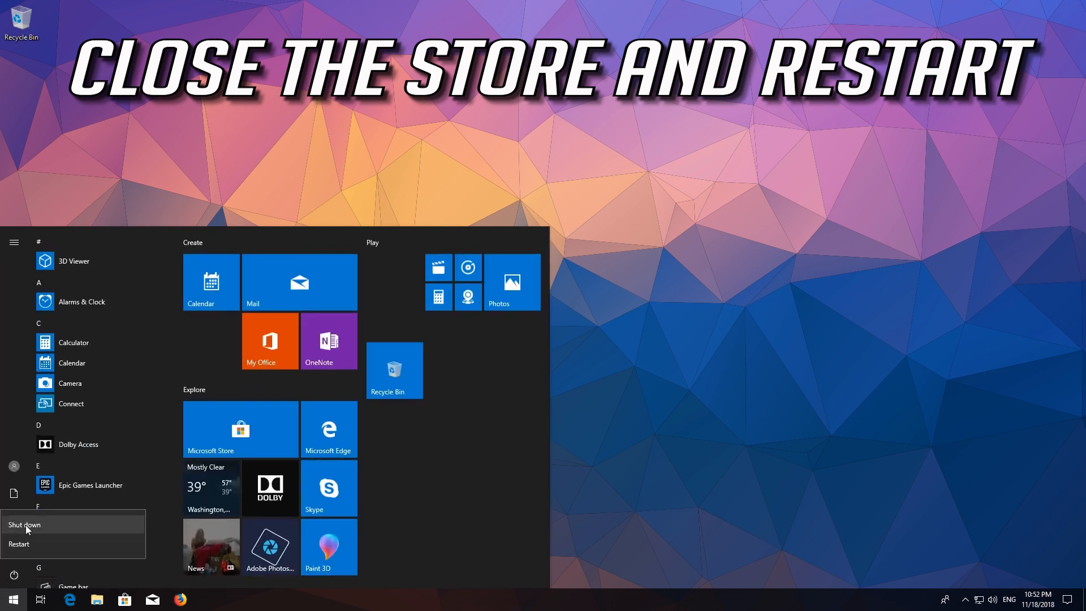
left_click(19, 544)
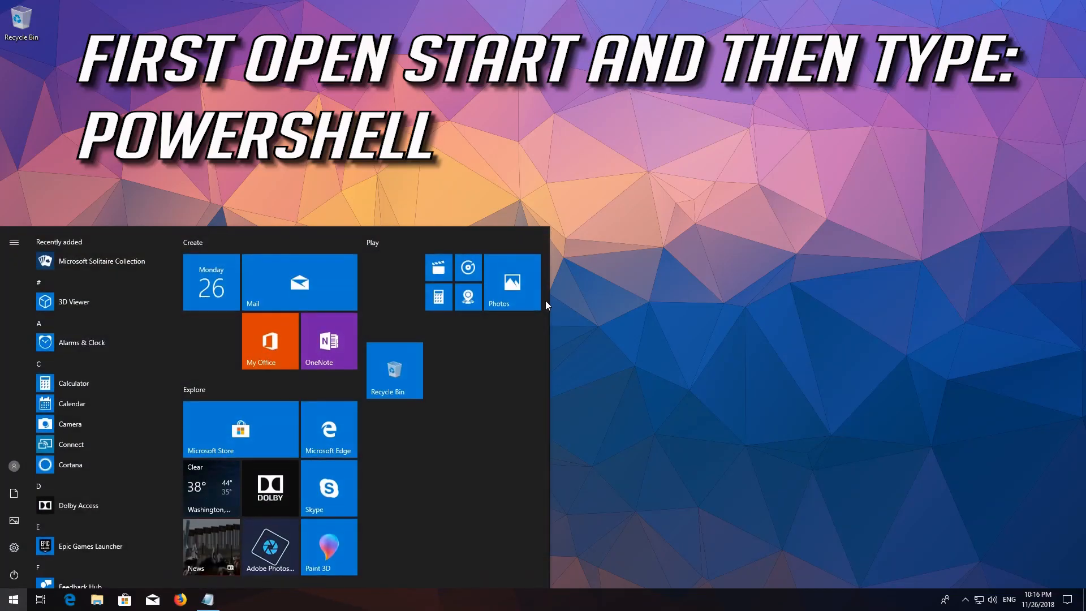
Search for PowerShell and run it as administrator, approving User Account Control
type("poweshell")
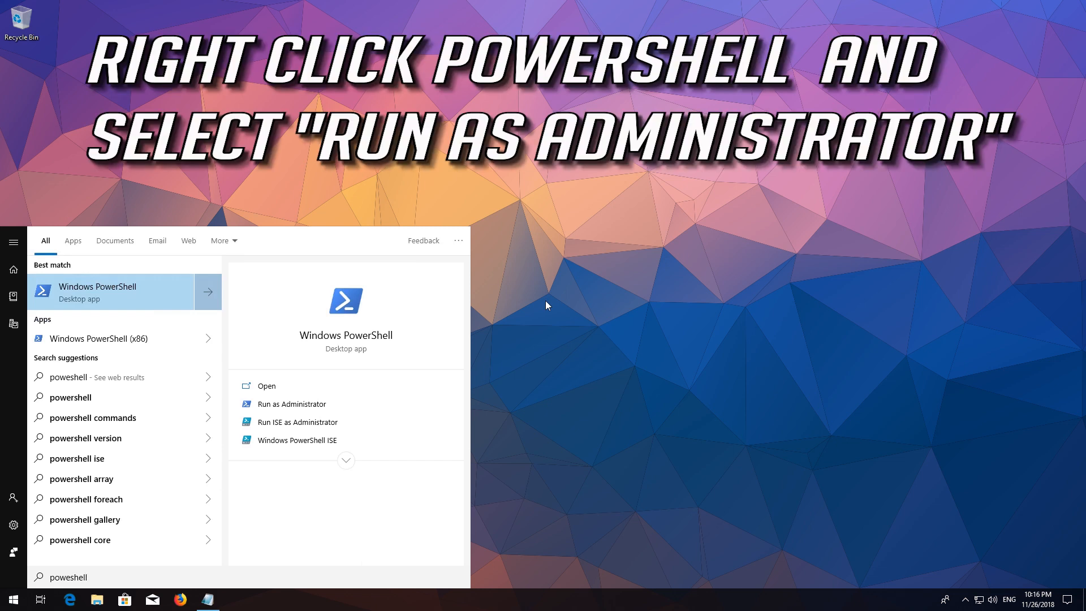
right_click(97, 291)
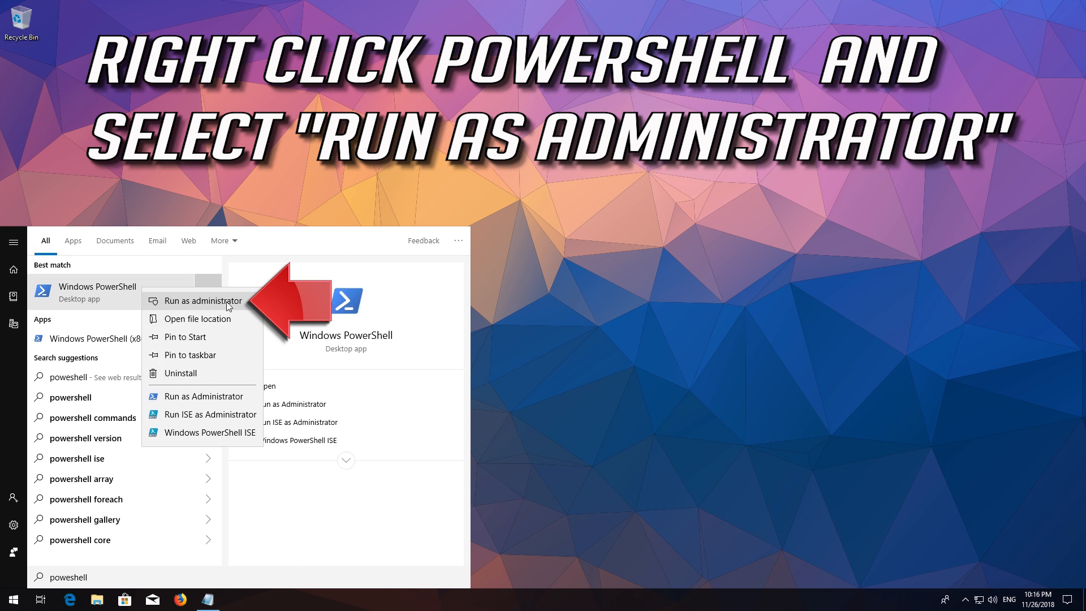
mouse_move(205, 305)
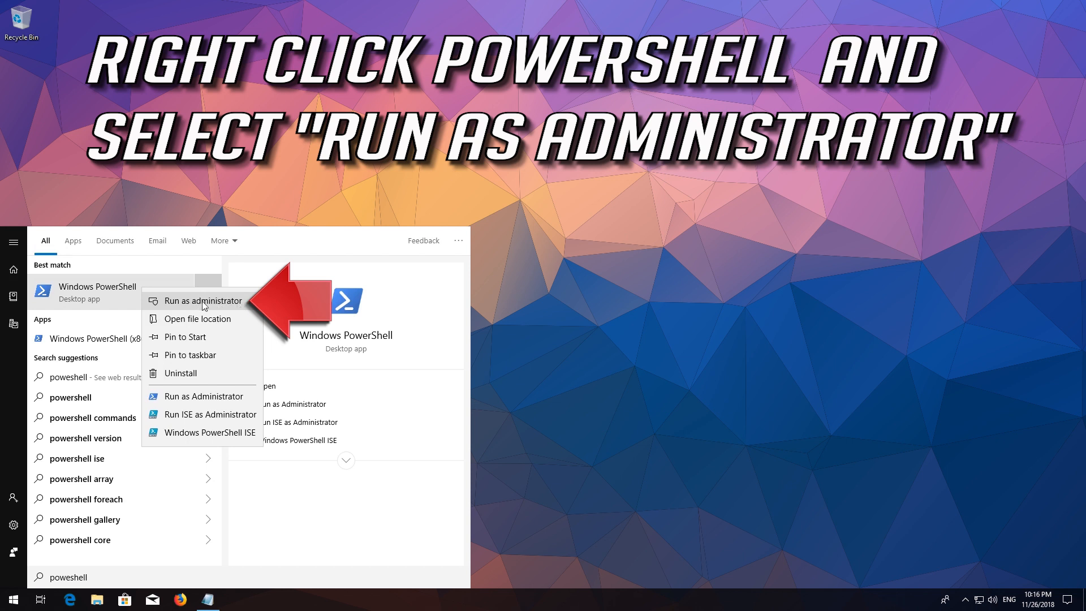
left_click(201, 299)
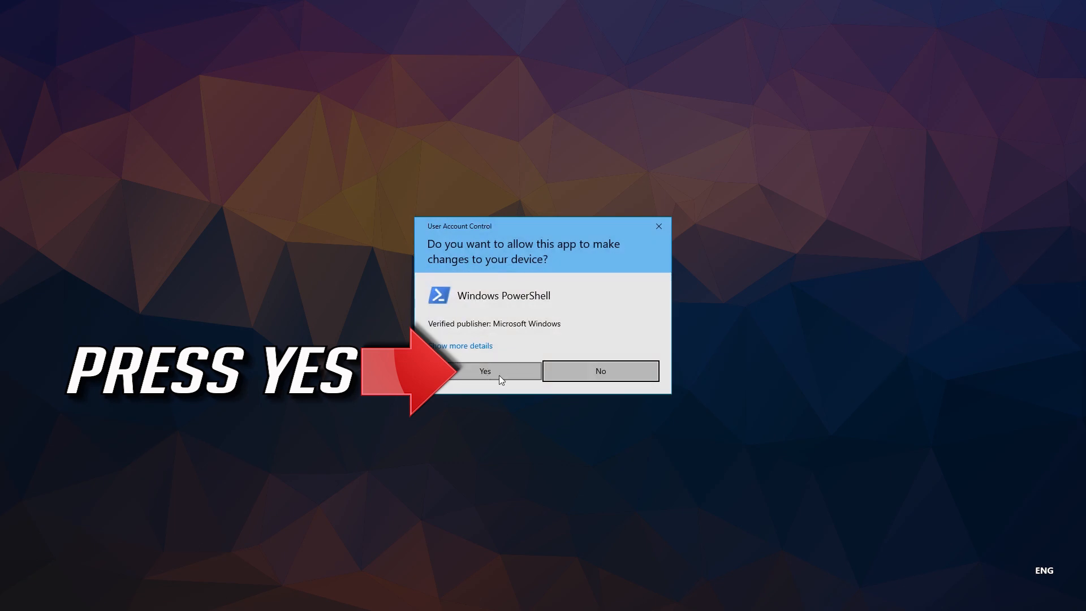
left_click(485, 370)
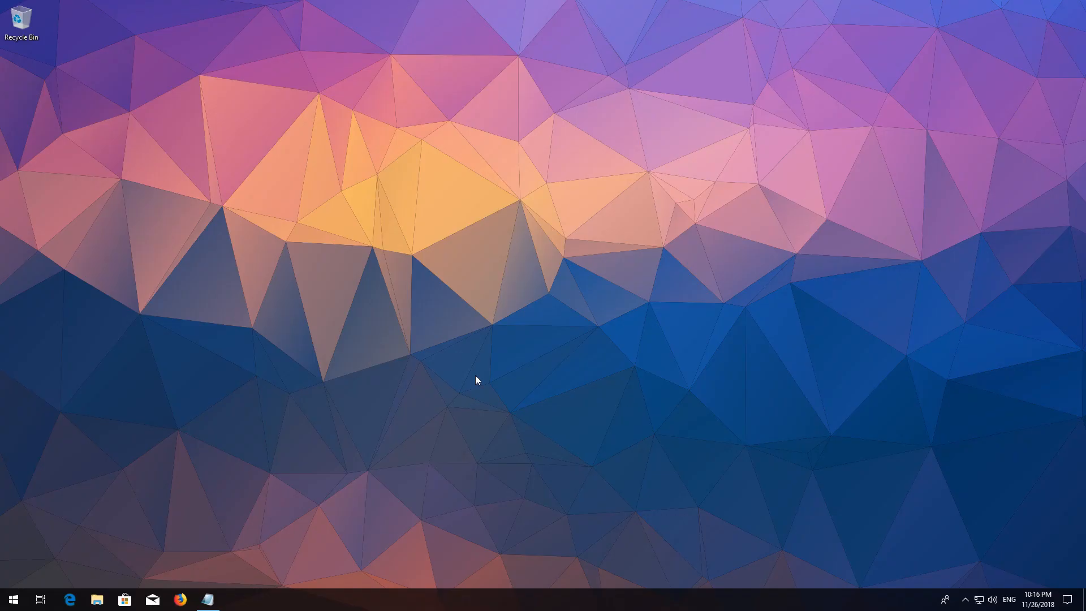
Copy the Get-AppXPackage Microsoft.WindowsStore re-registration command from Notepad
left_click(207, 599)
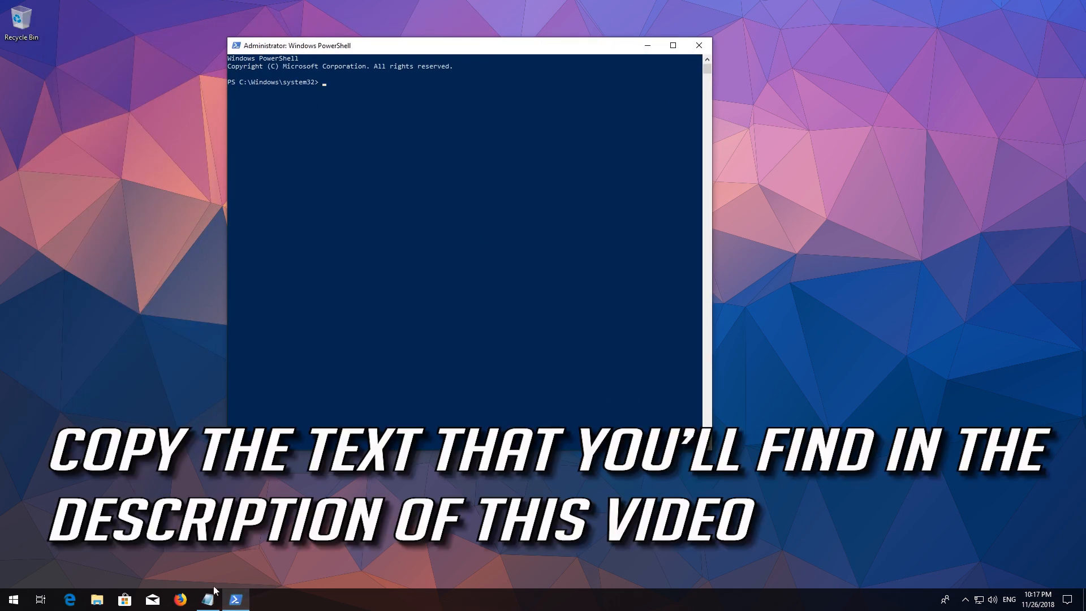
left_click(207, 599)
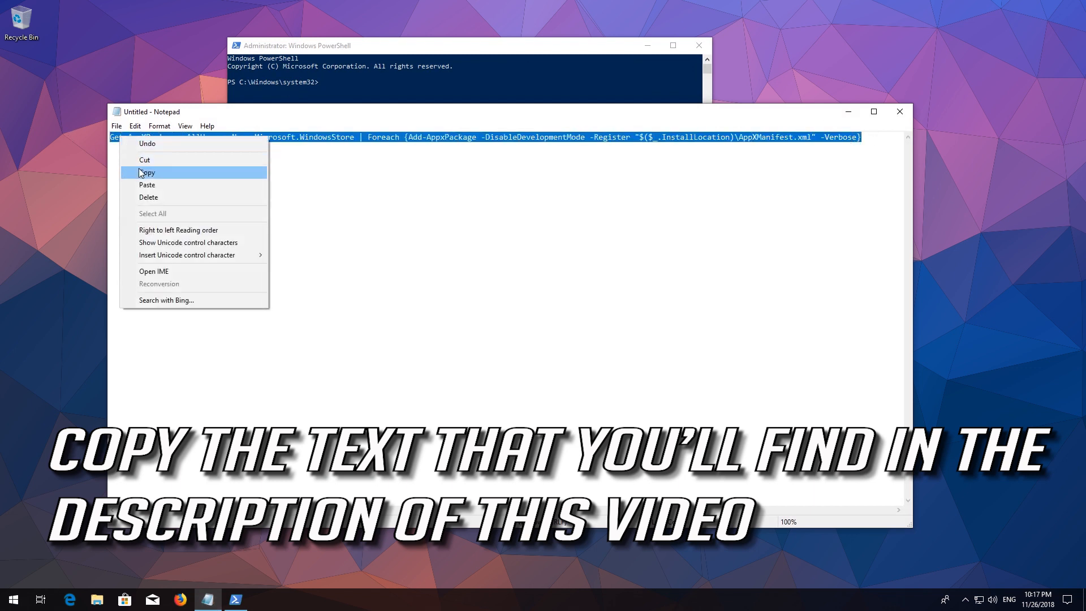
left_click(147, 172)
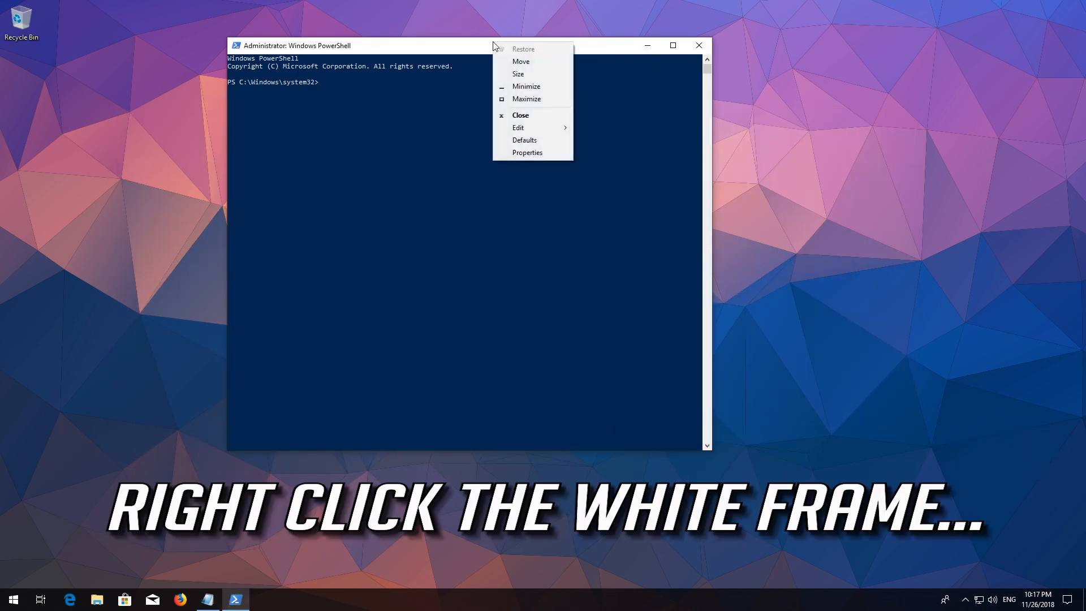
Paste the Store re-registration command into PowerShell and run it
left_click(518, 127)
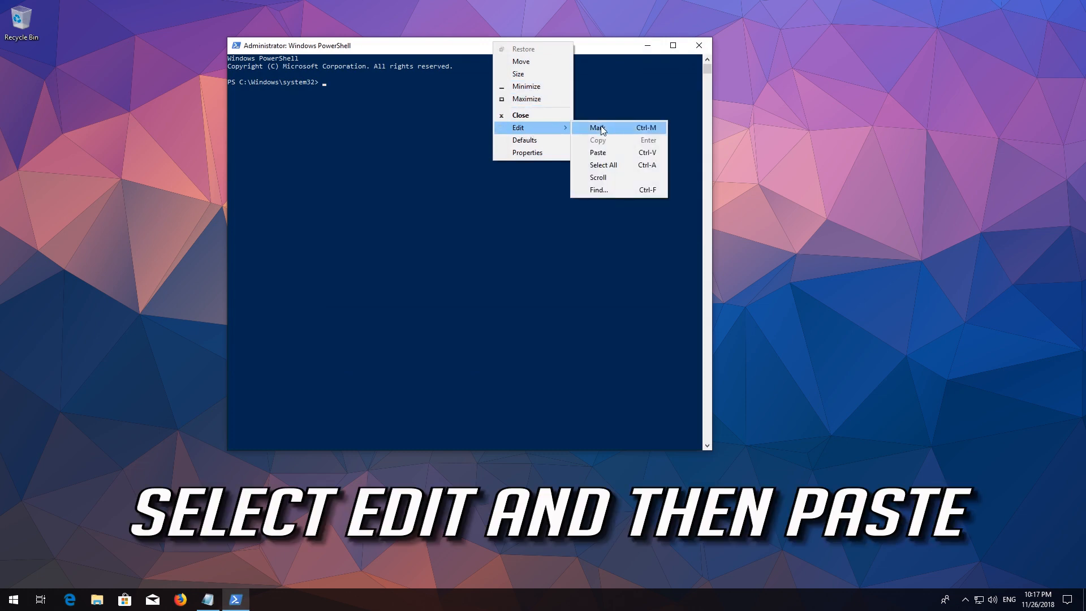
mouse_move(609, 154)
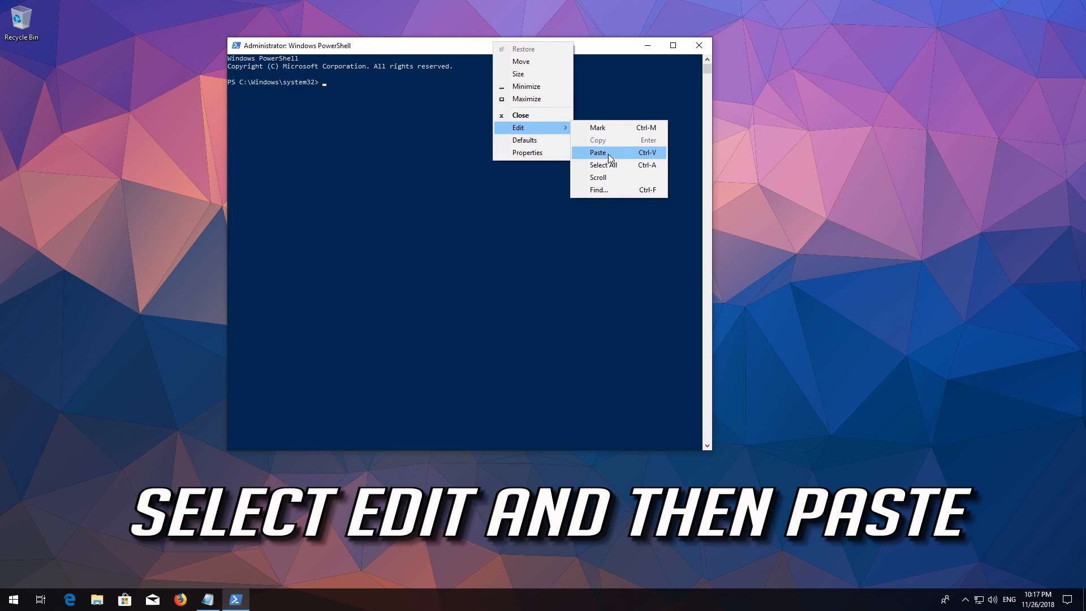
left_click(597, 152)
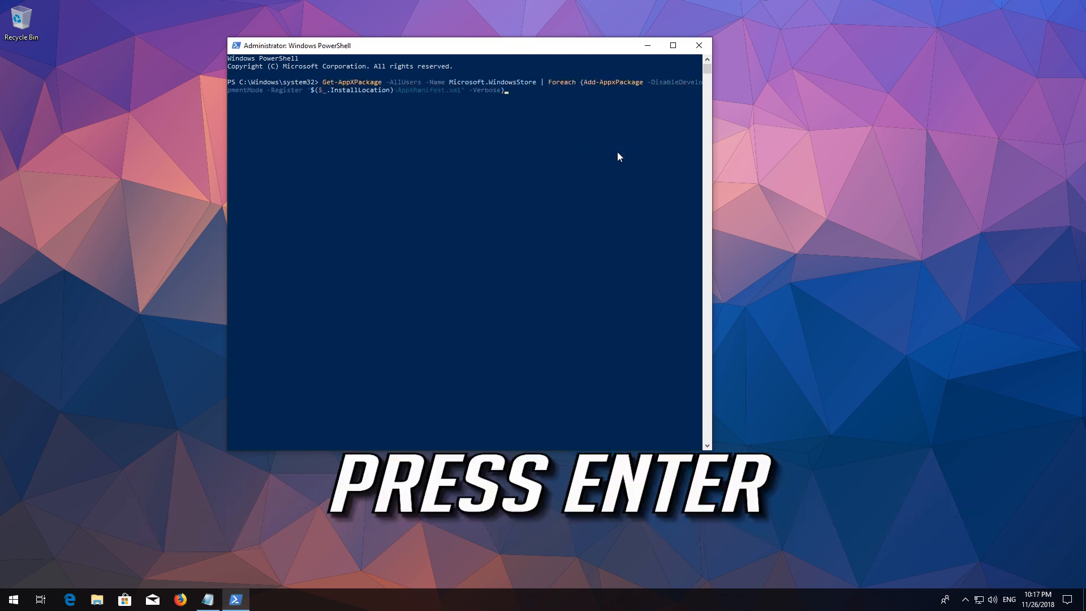
key("enter")
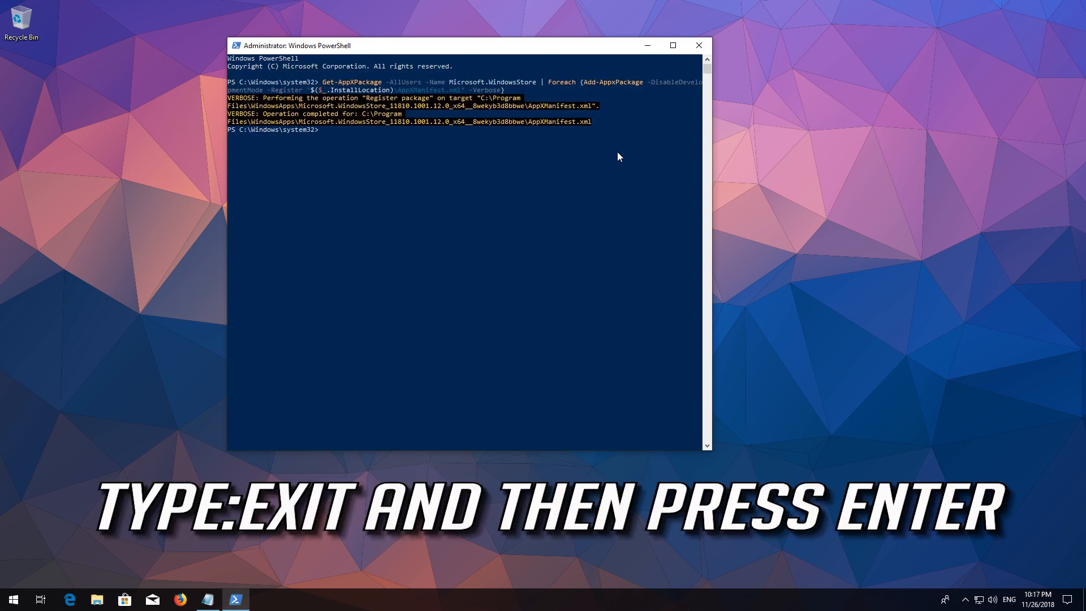
Exit PowerShell and restart the PC
type("exit")
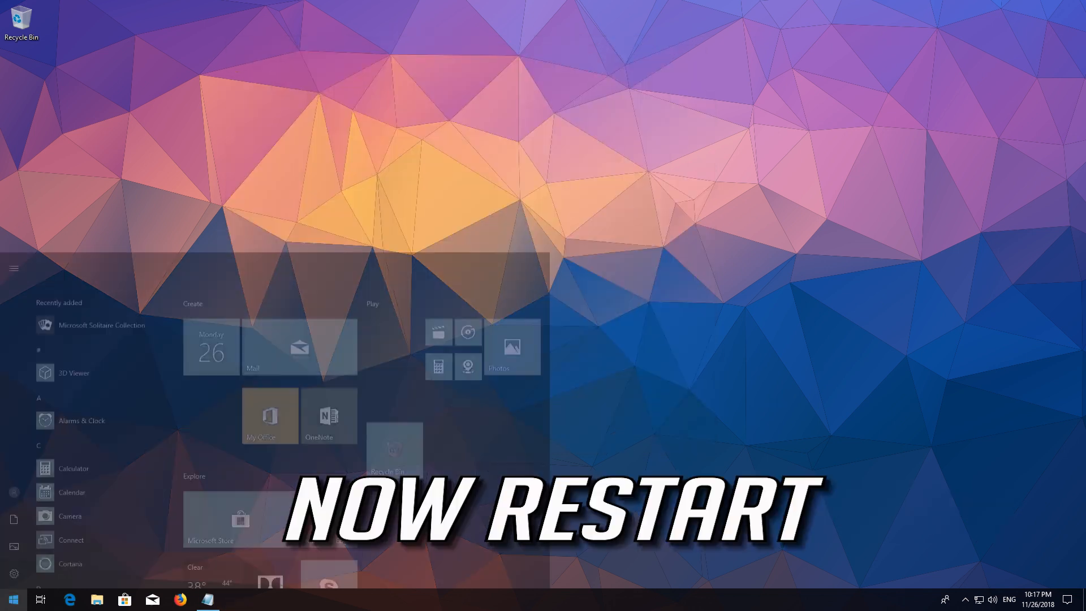
left_click(14, 575)
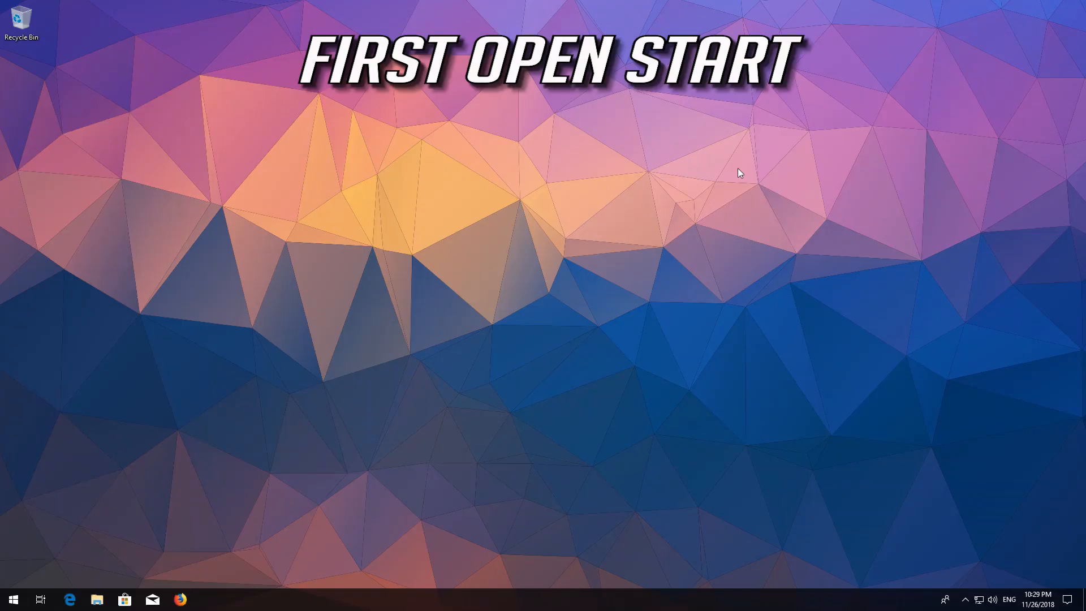
Open Windows Settings from the Start menu gear icon
left_click(11, 598)
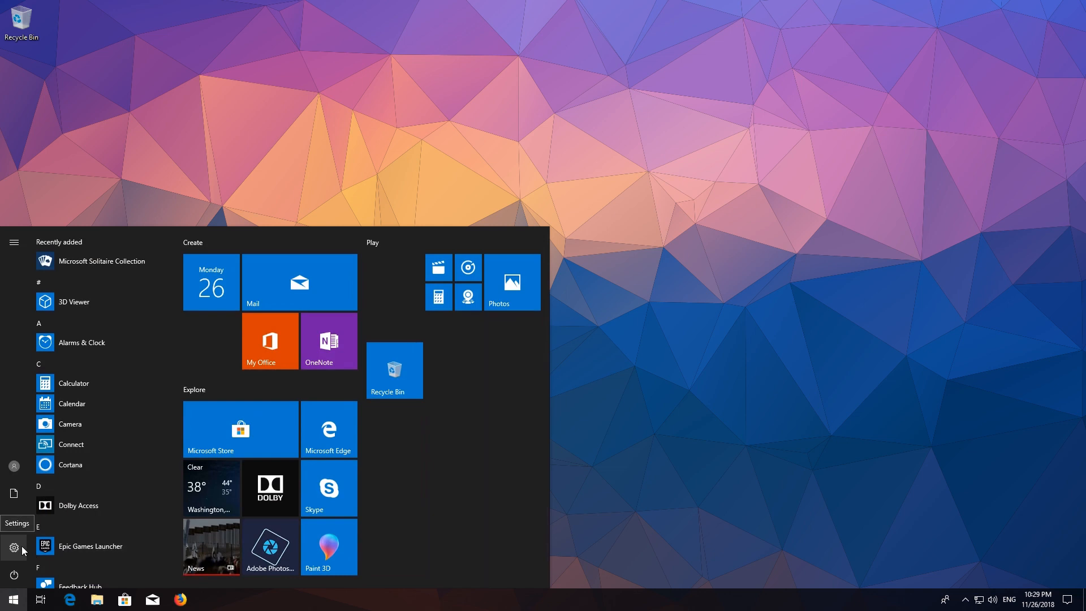
left_click(14, 548)
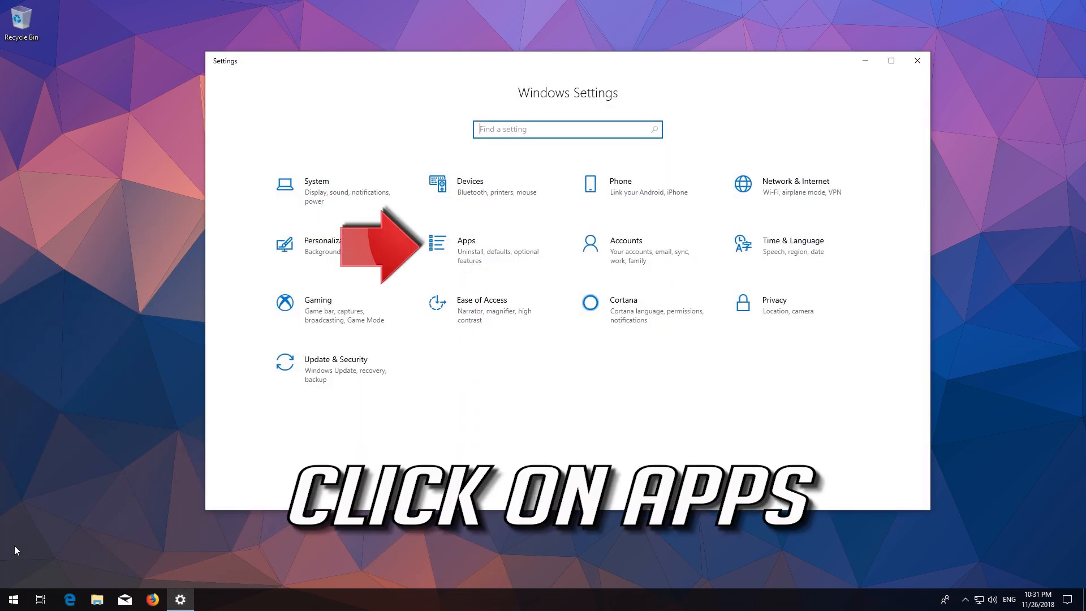
mouse_move(445, 281)
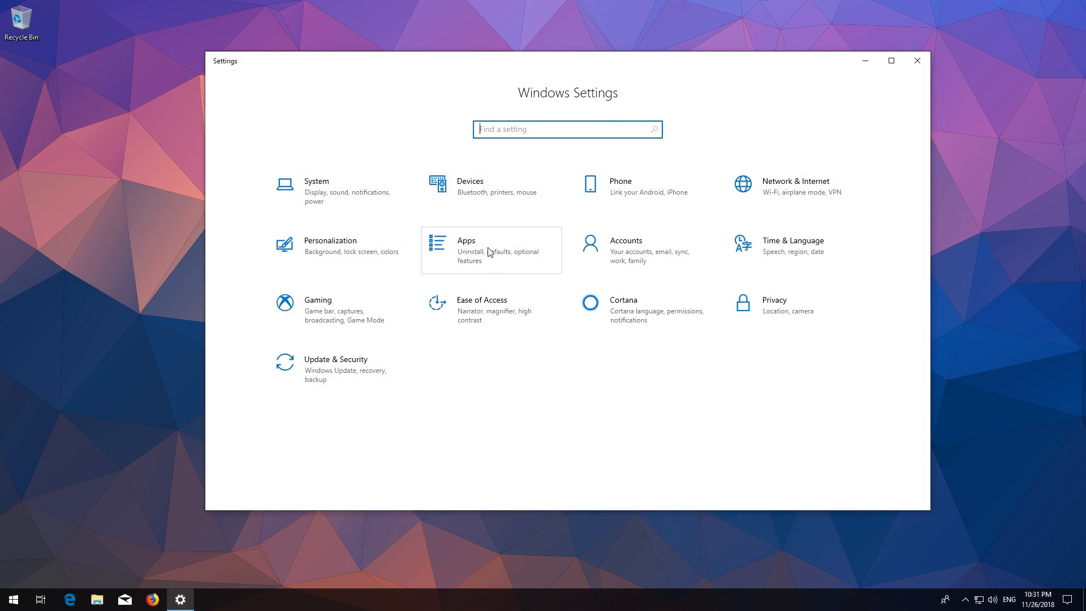
Go to Apps & features and open Microsoft Store's Advanced options
left_click(467, 246)
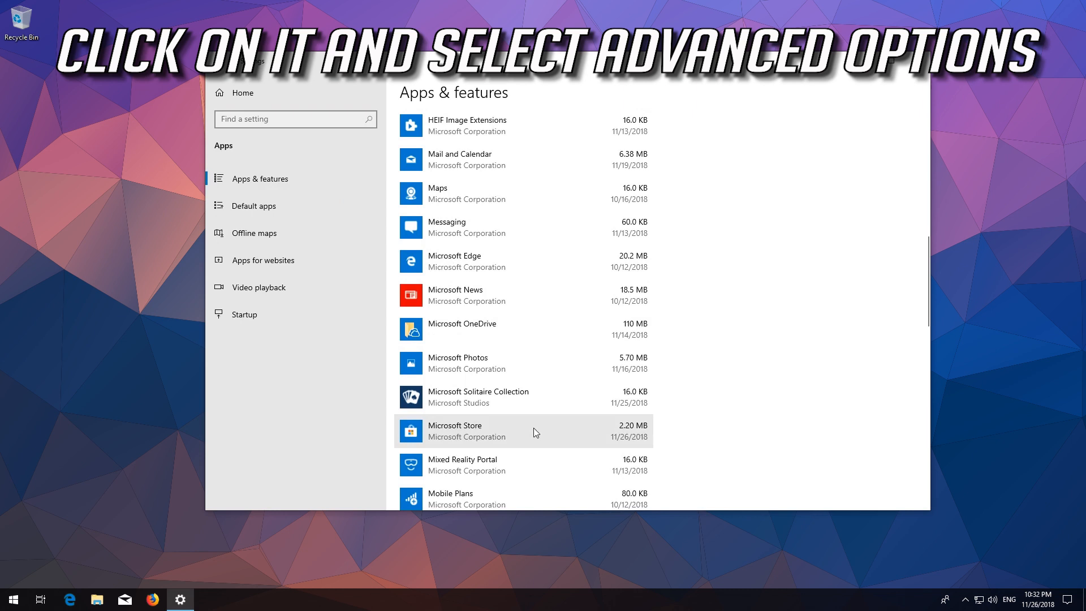
left_click(455, 425)
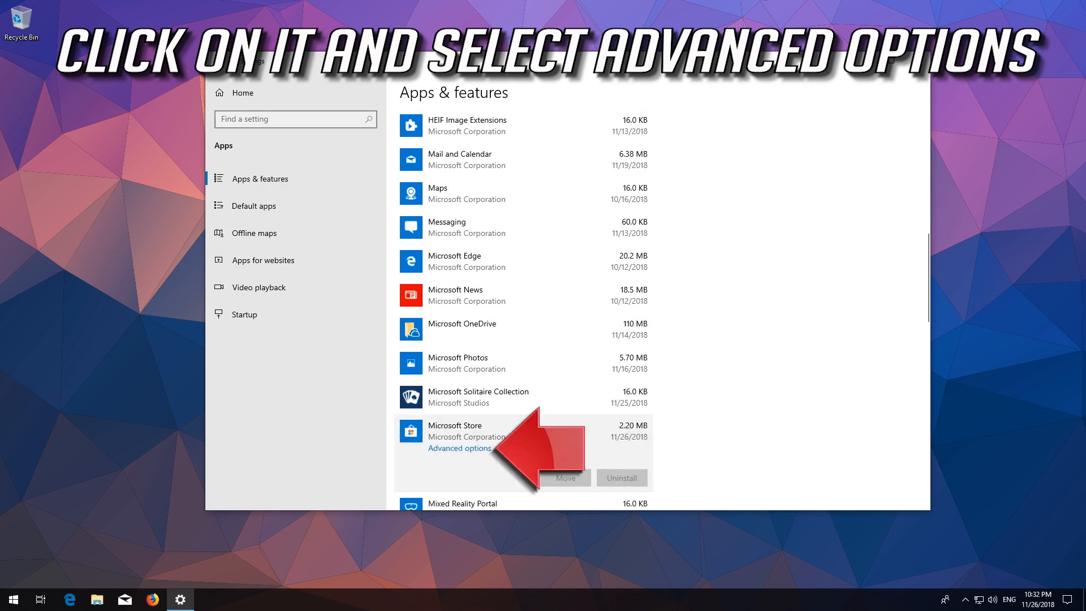
mouse_move(479, 448)
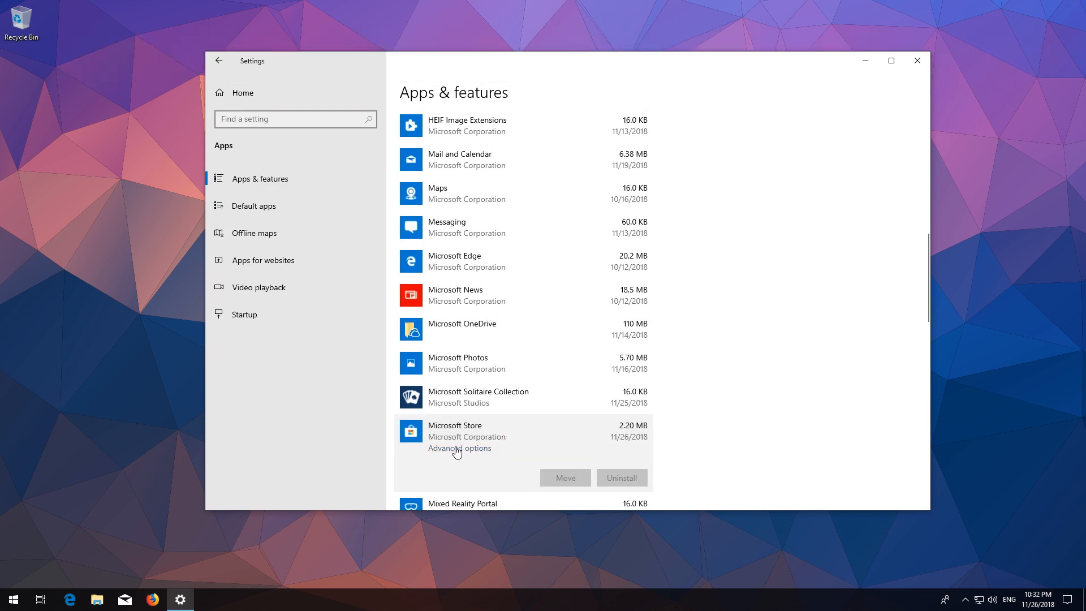
left_click(460, 448)
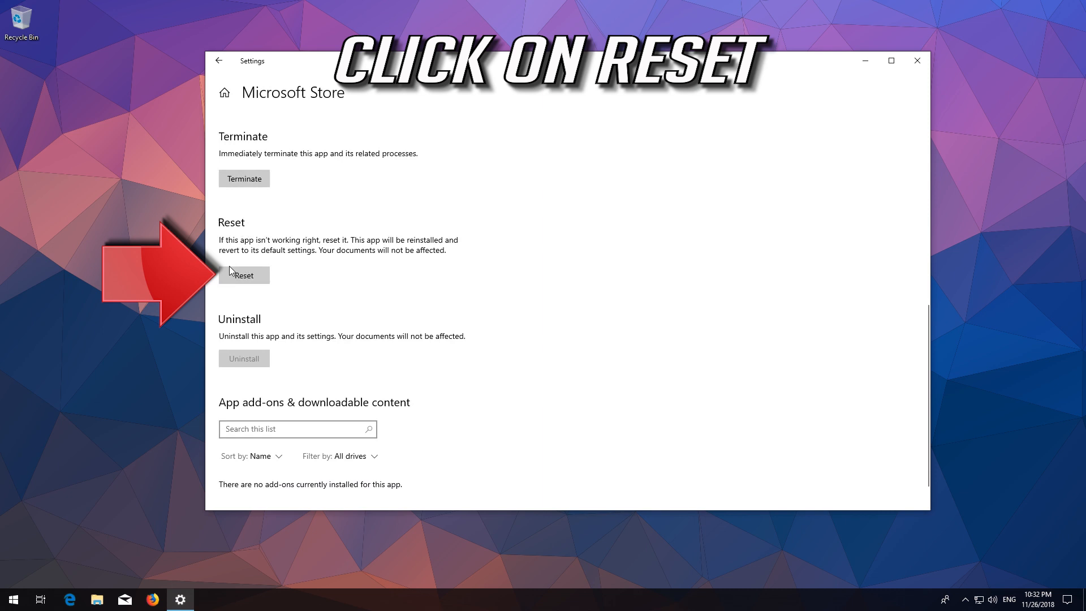
Reset the Microsoft Store app and confirm the data wipe
left_click(243, 274)
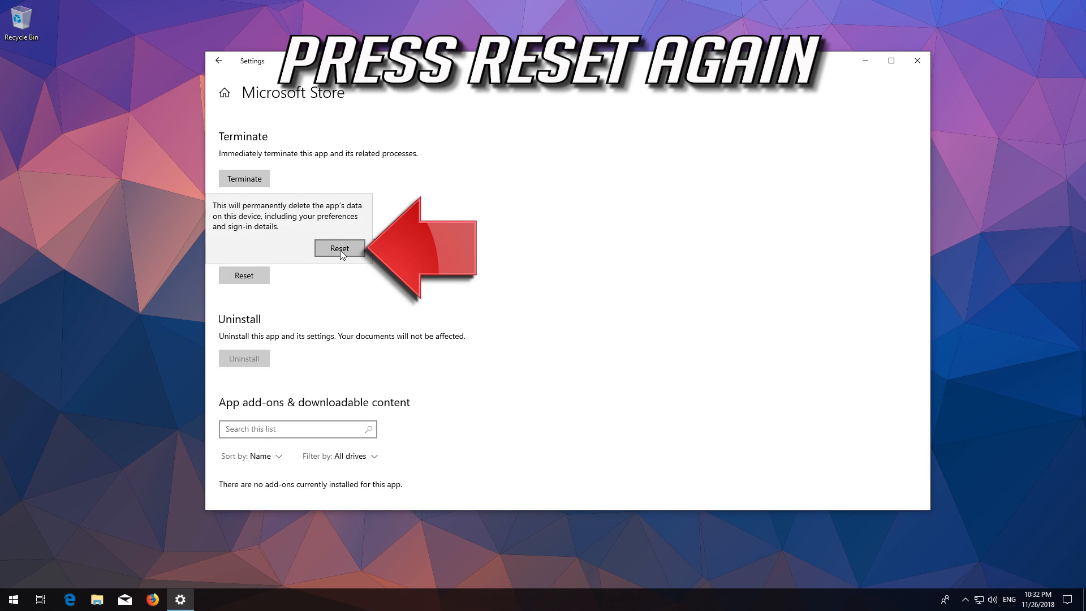
left_click(339, 248)
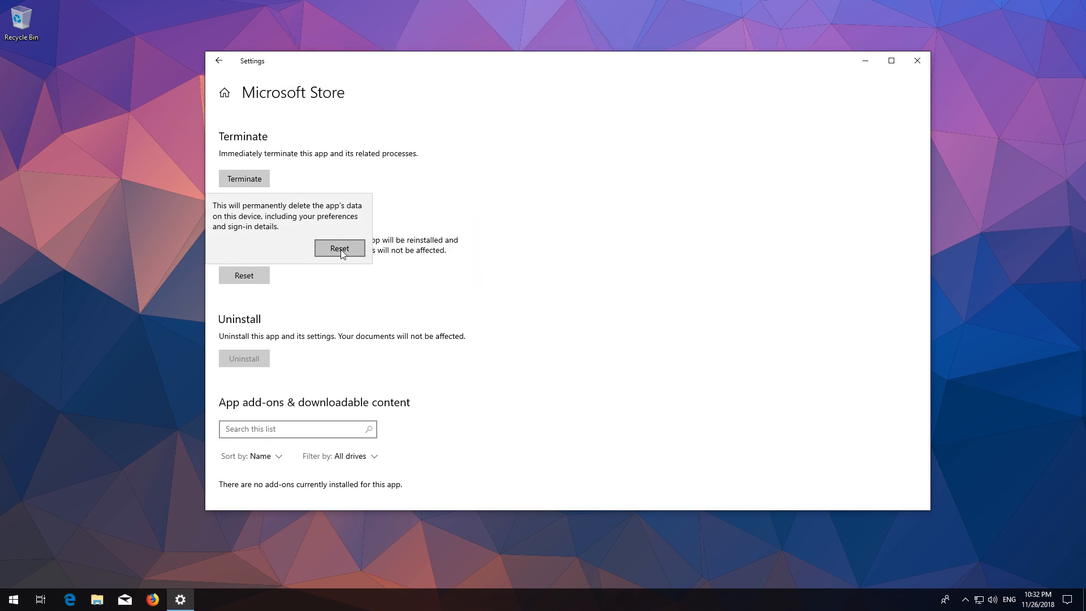
left_click(339, 248)
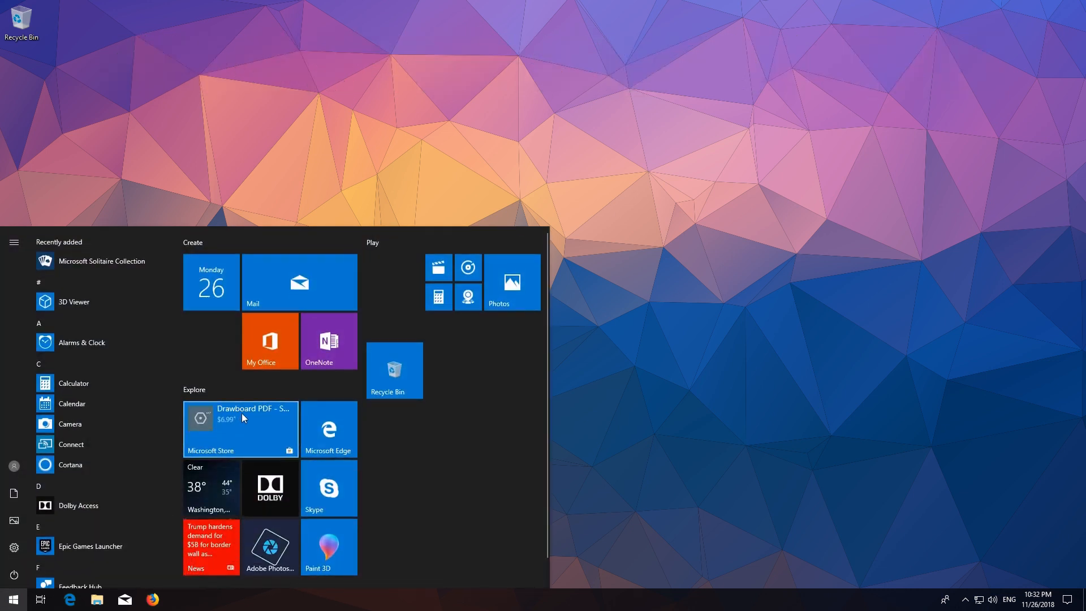
Launch Microsoft Store to verify it loads, close it, and reopen Start
left_click(240, 428)
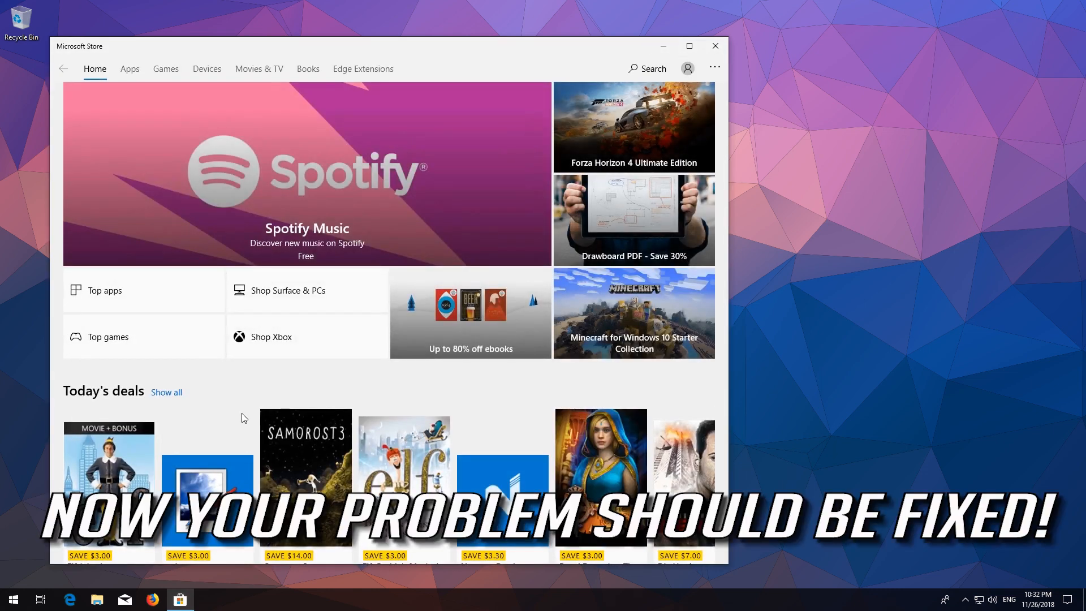
mouse_move(384, 284)
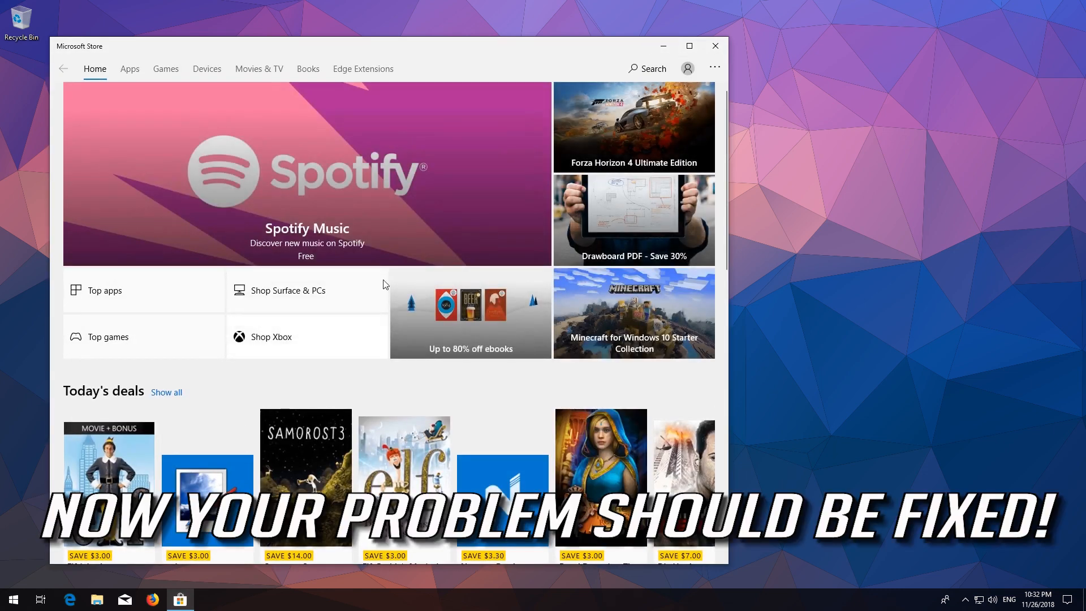
left_click(715, 46)
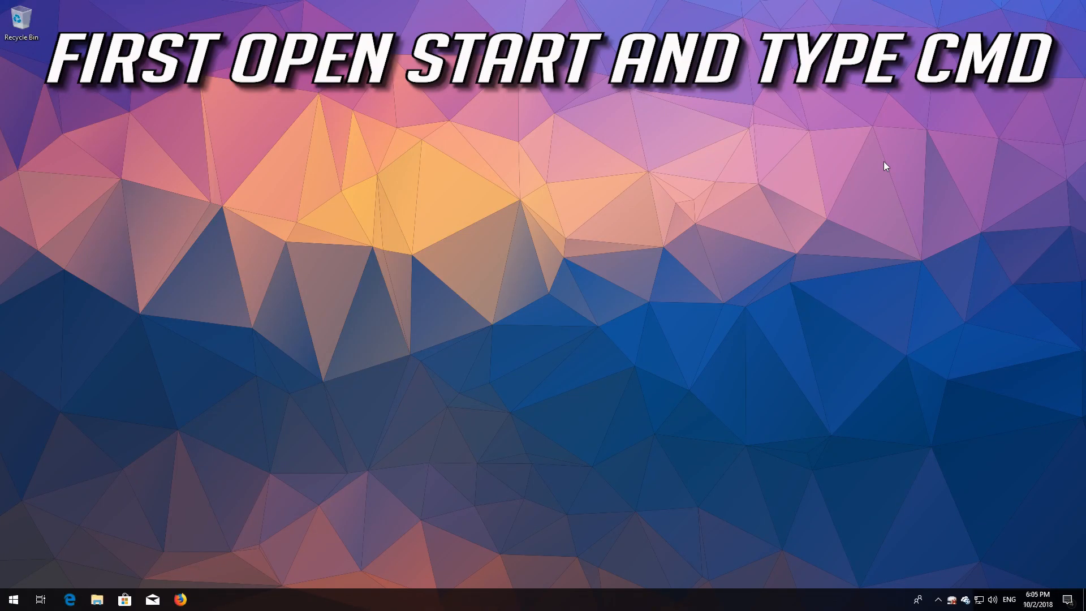
left_click(13, 599)
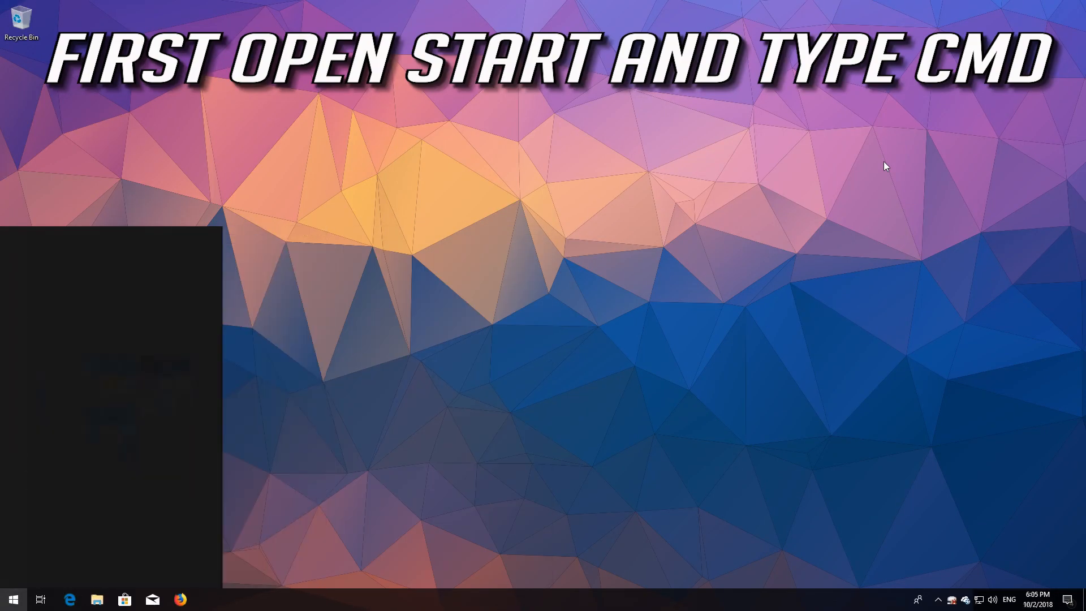
Search 'cmd' and run Command Prompt as administrator, approving the UAC prompt
type("cmd")
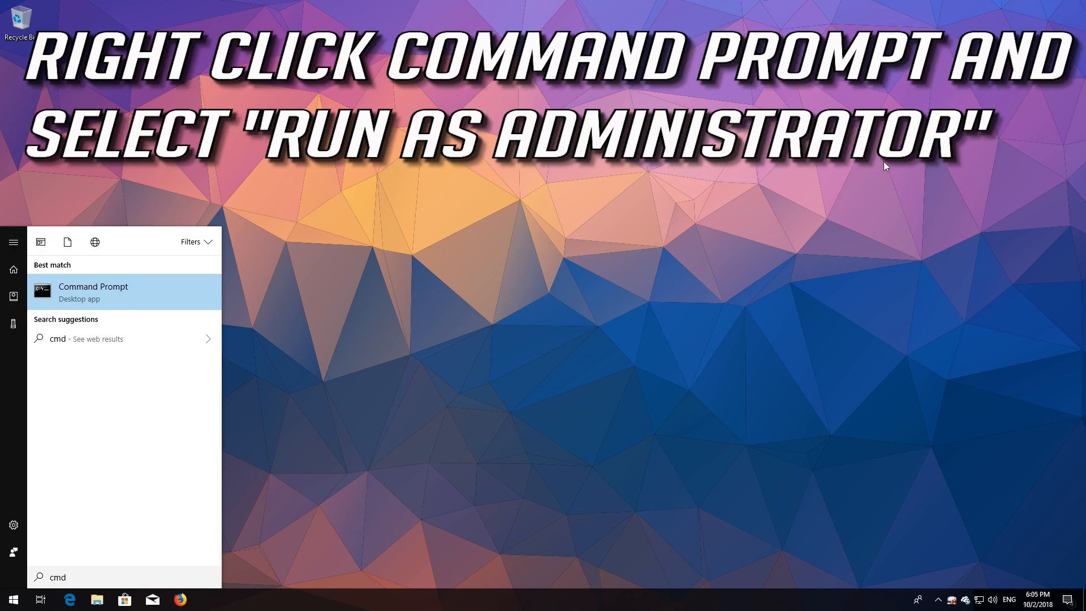
mouse_move(113, 294)
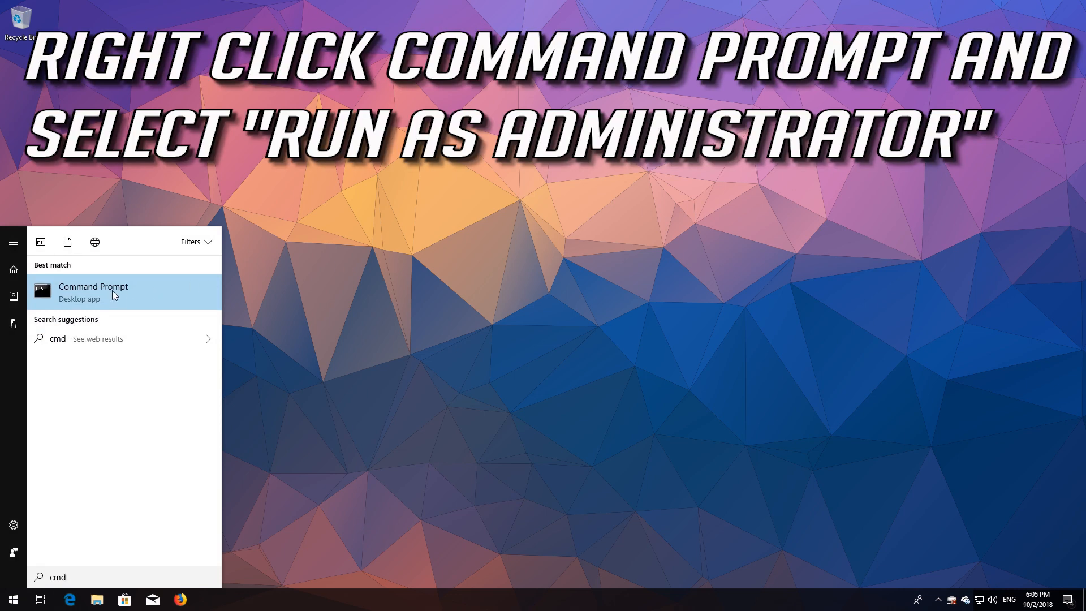
right_click(93, 291)
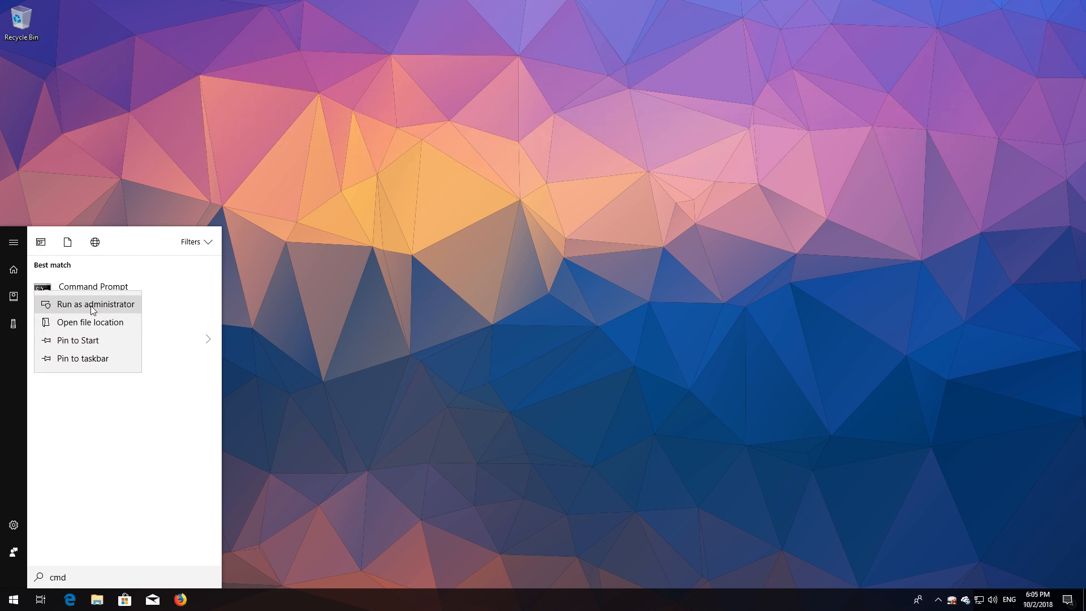
left_click(93, 303)
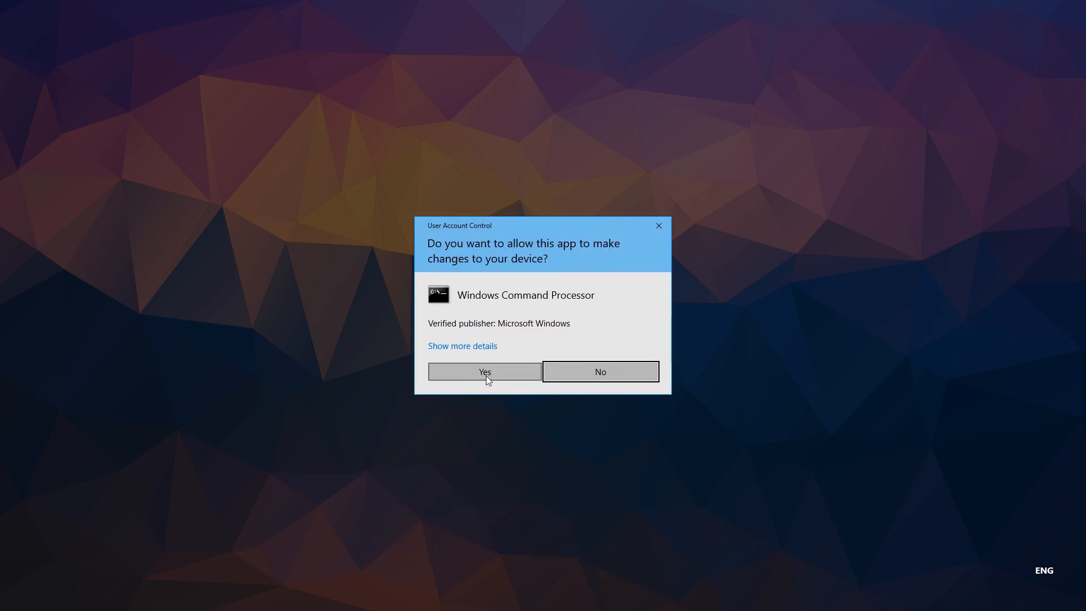
left_click(484, 372)
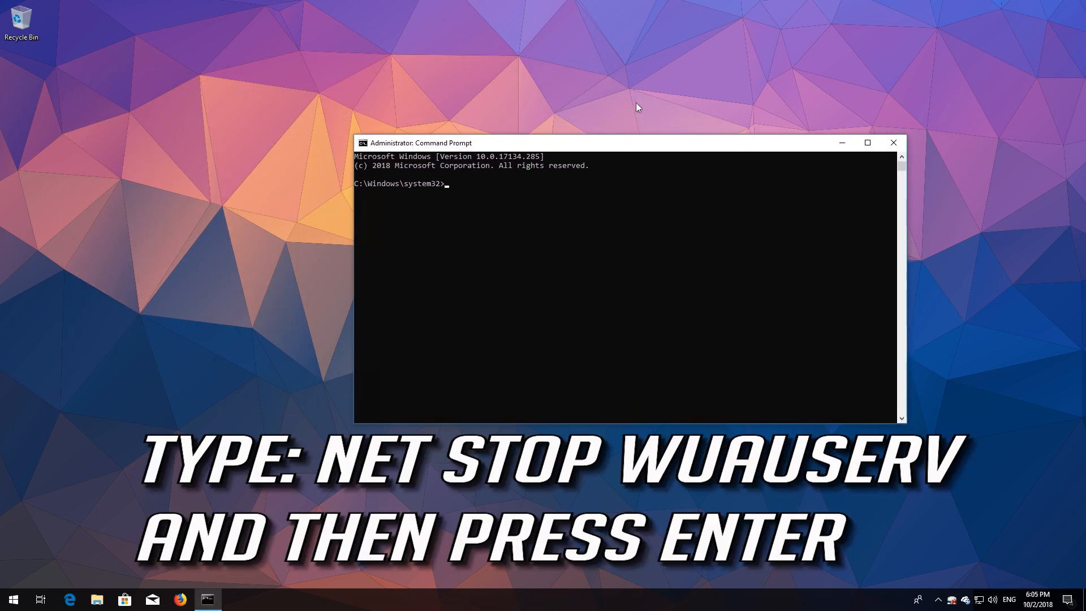
Run net stop wuauserv (not started) and net stop cryptSvc (stopped successfully)
type("net")
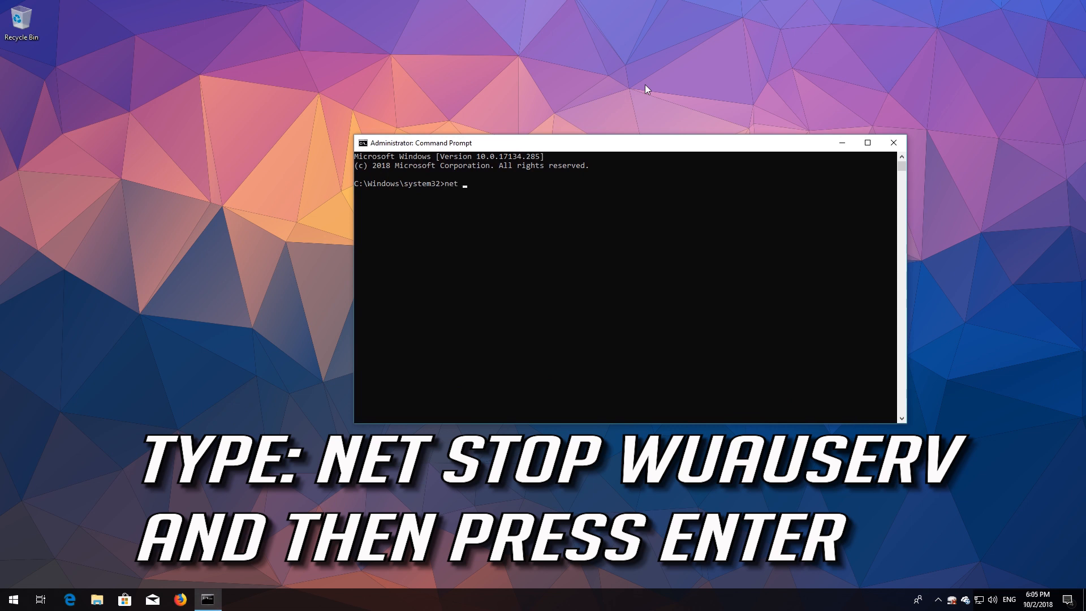
type("stop")
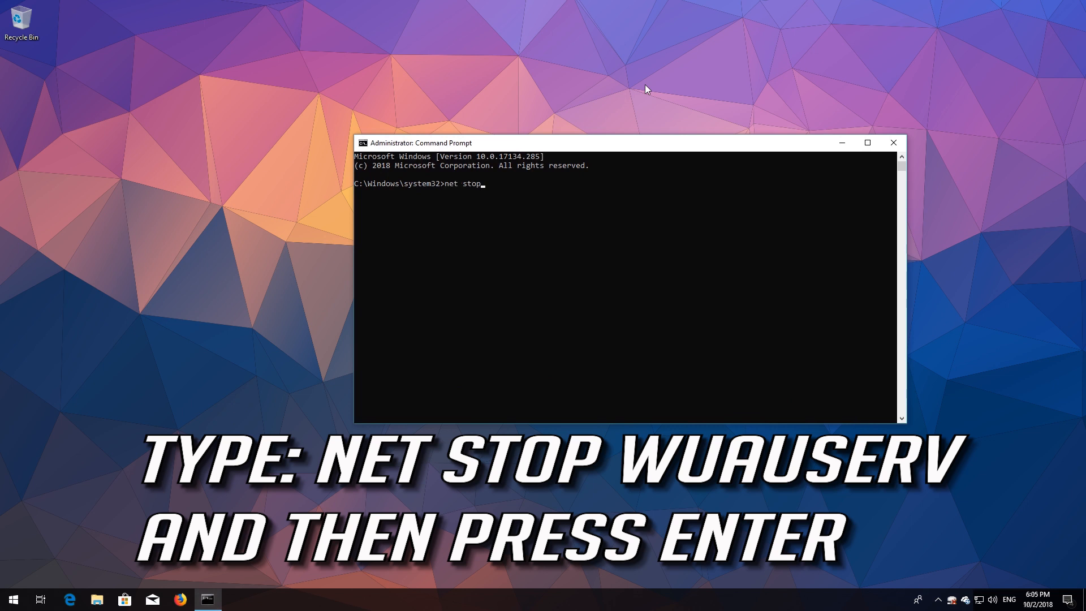
type("w")
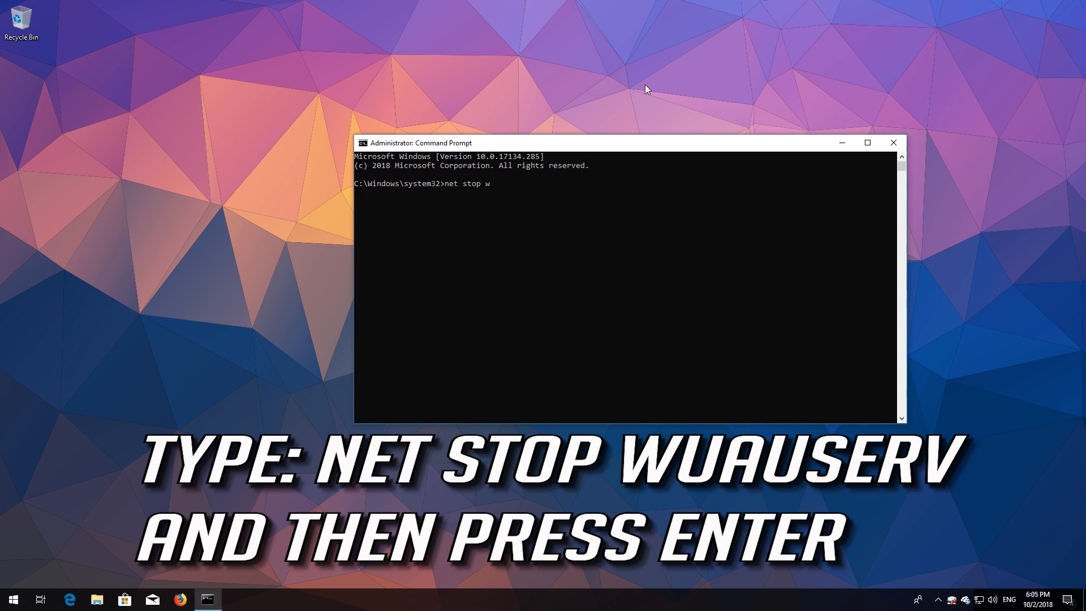
type("uauserv")
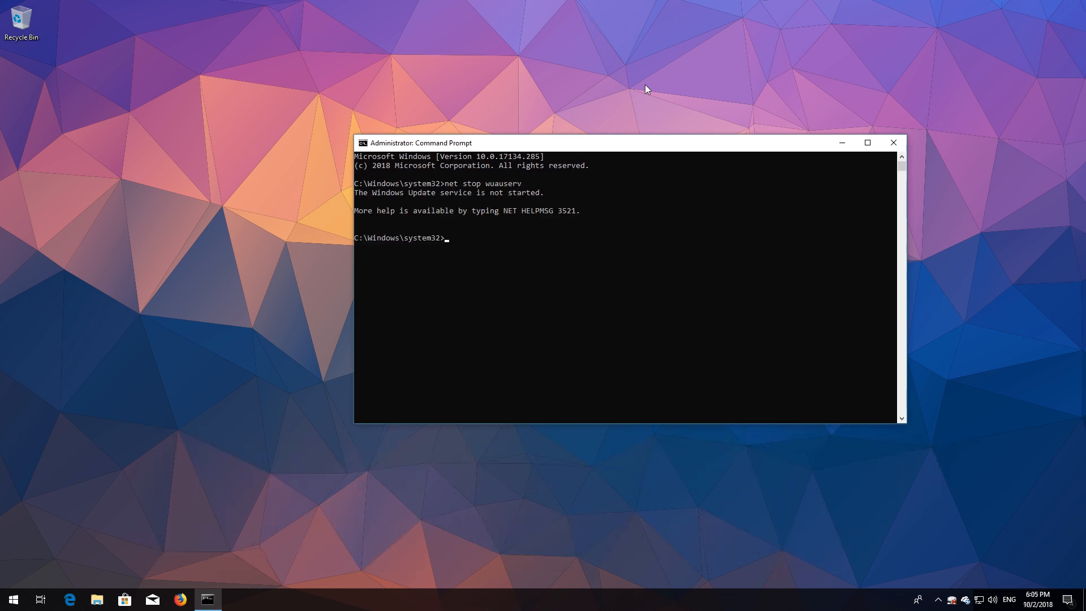
type("net st")
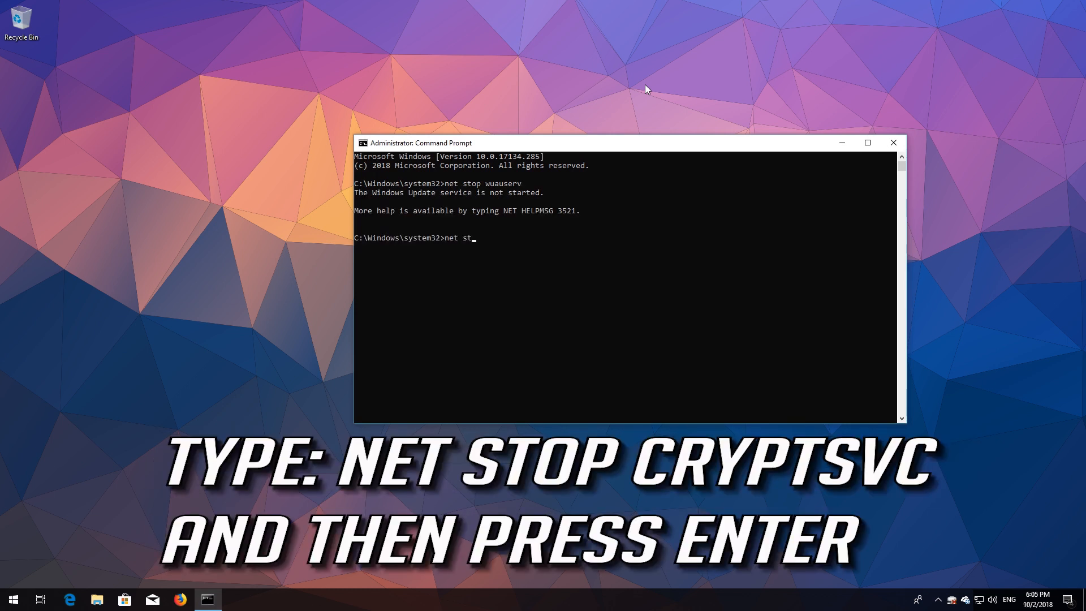
type("op")
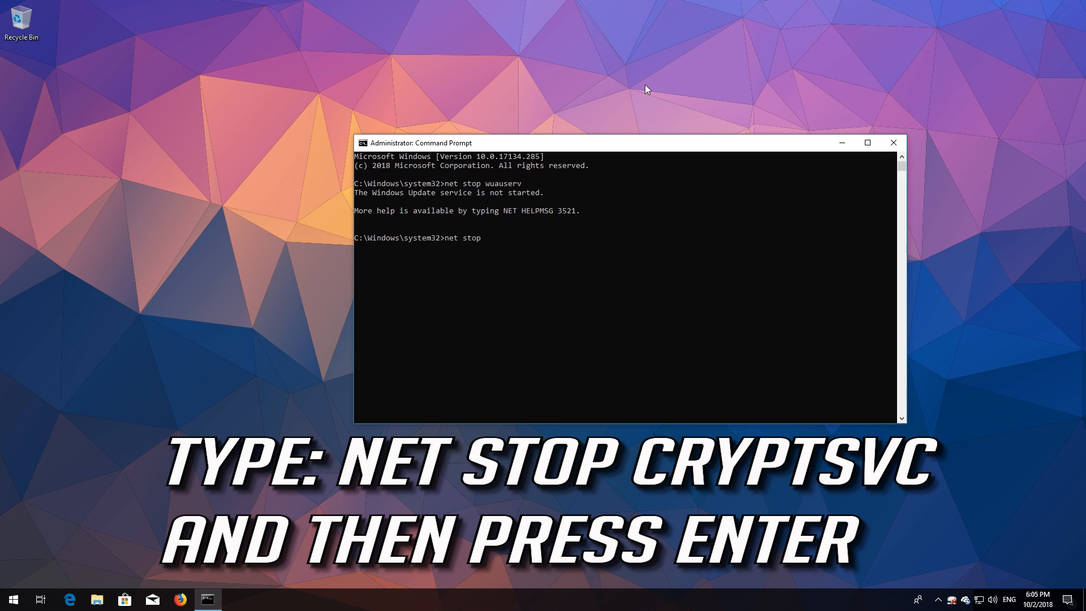
type("cryptS")
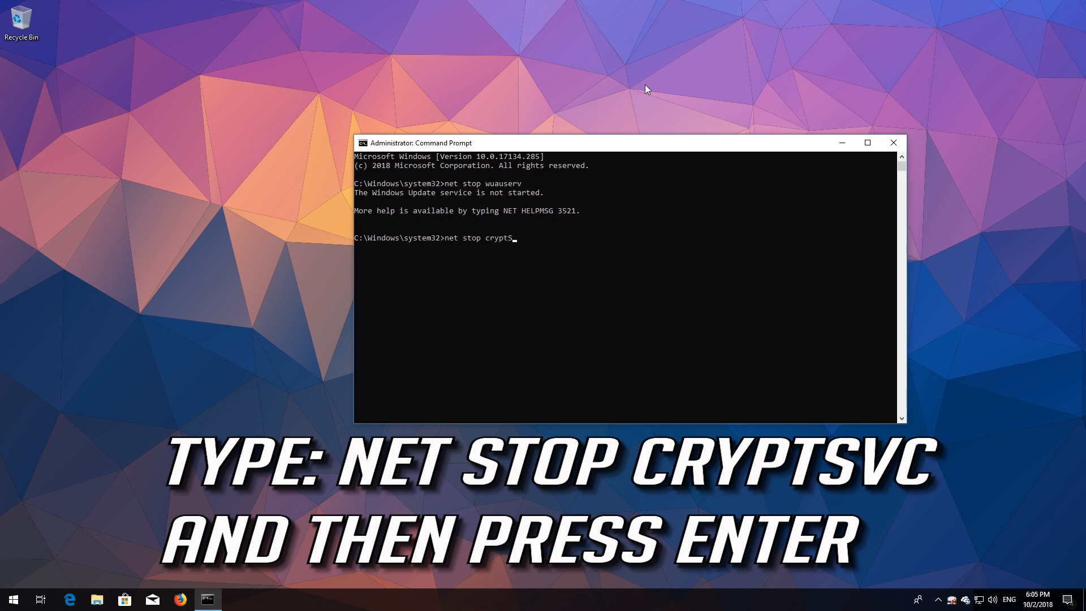
type("VC")
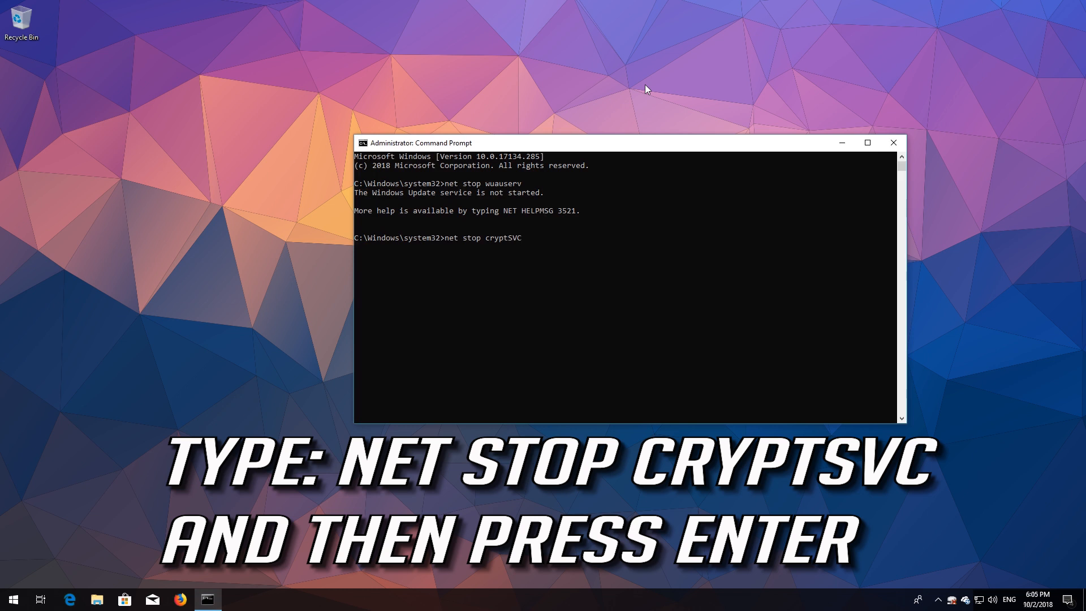
key("enter")
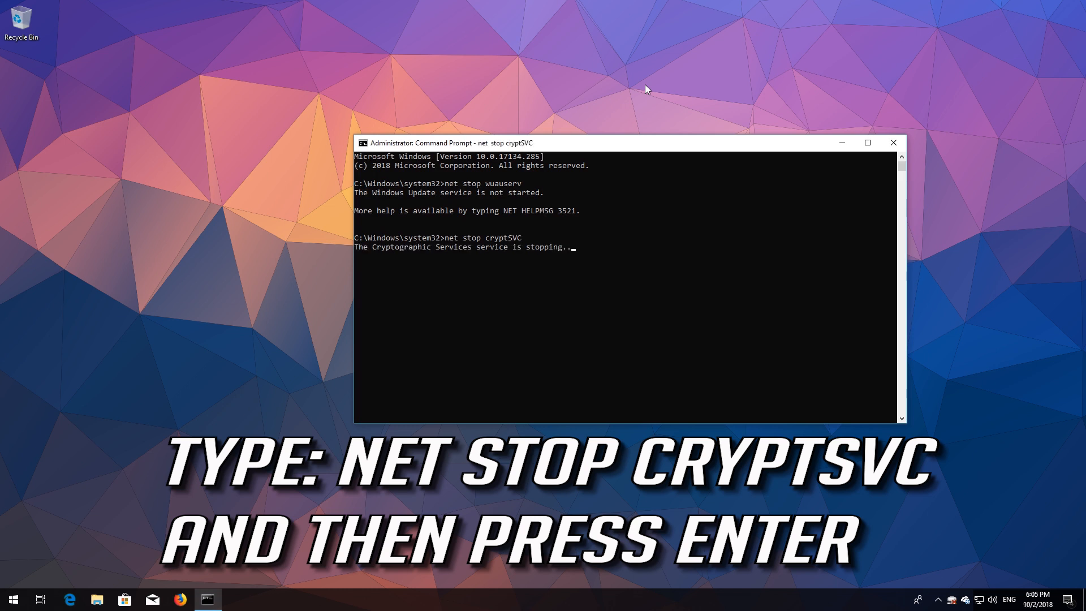
key("enter")
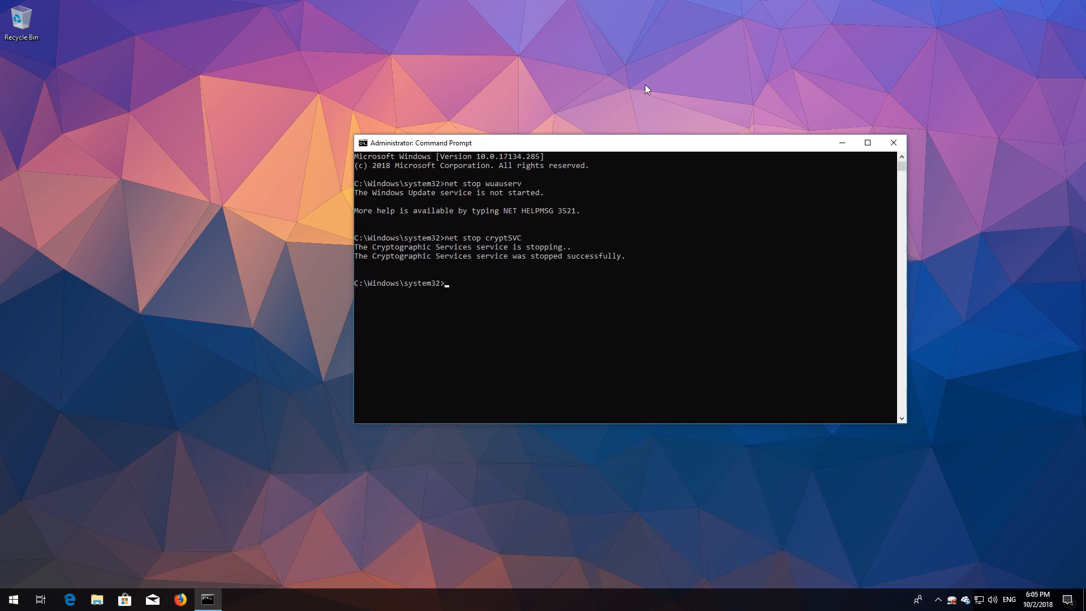
Stop the bits and msiserver services with net stop commands
type("net")
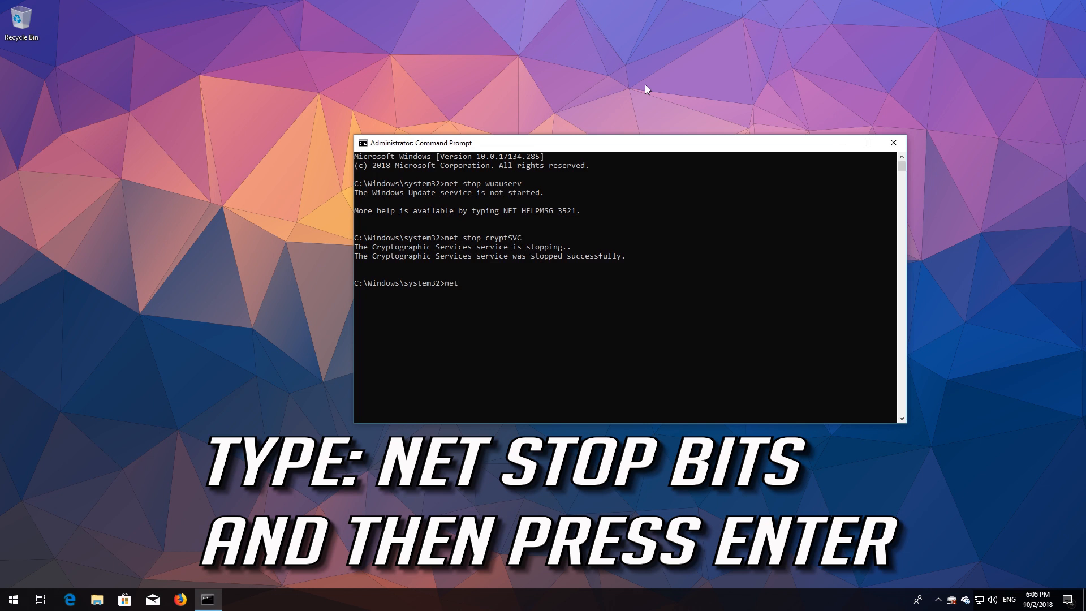
type("stop")
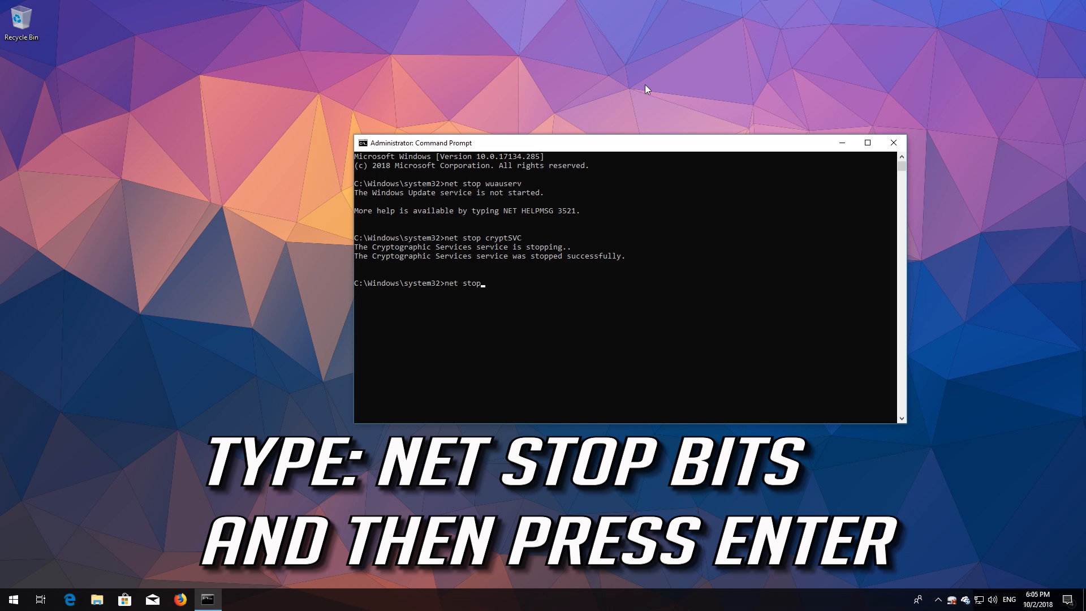
type("bits")
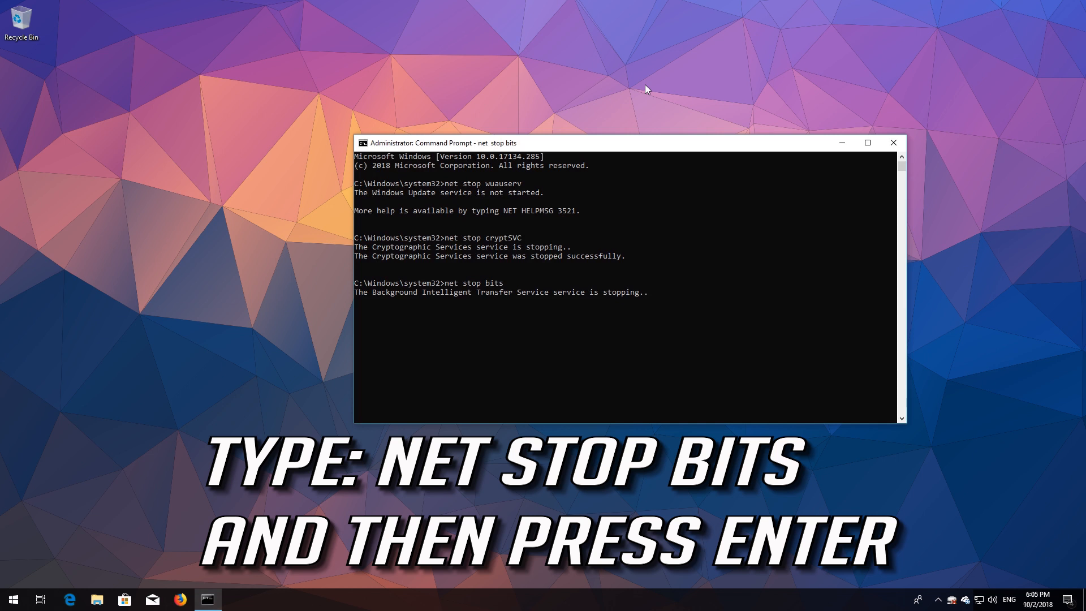
key("enter")
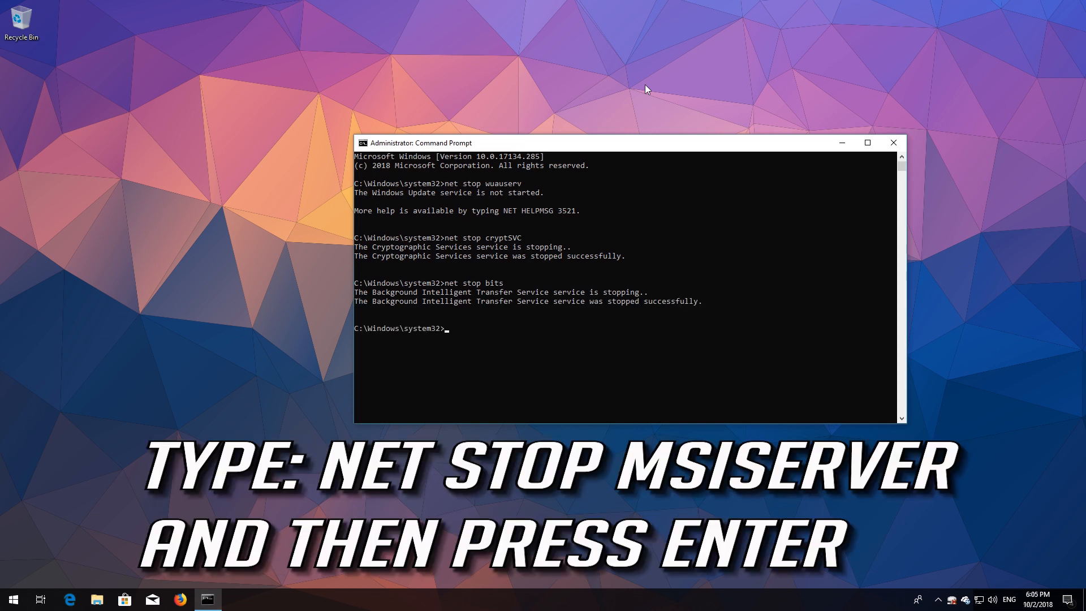
type("net st")
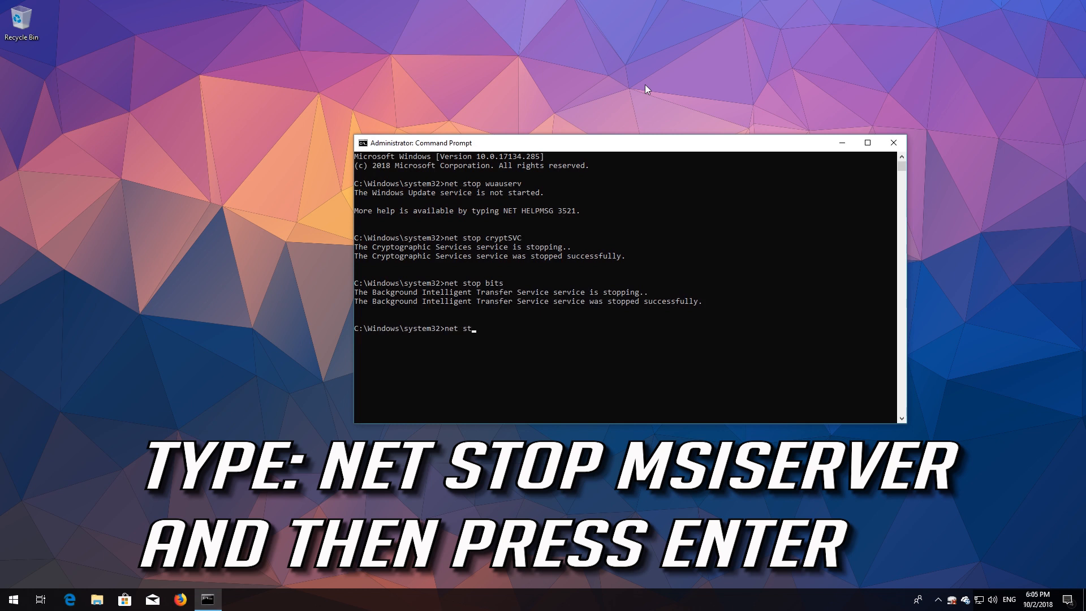
type("op ms")
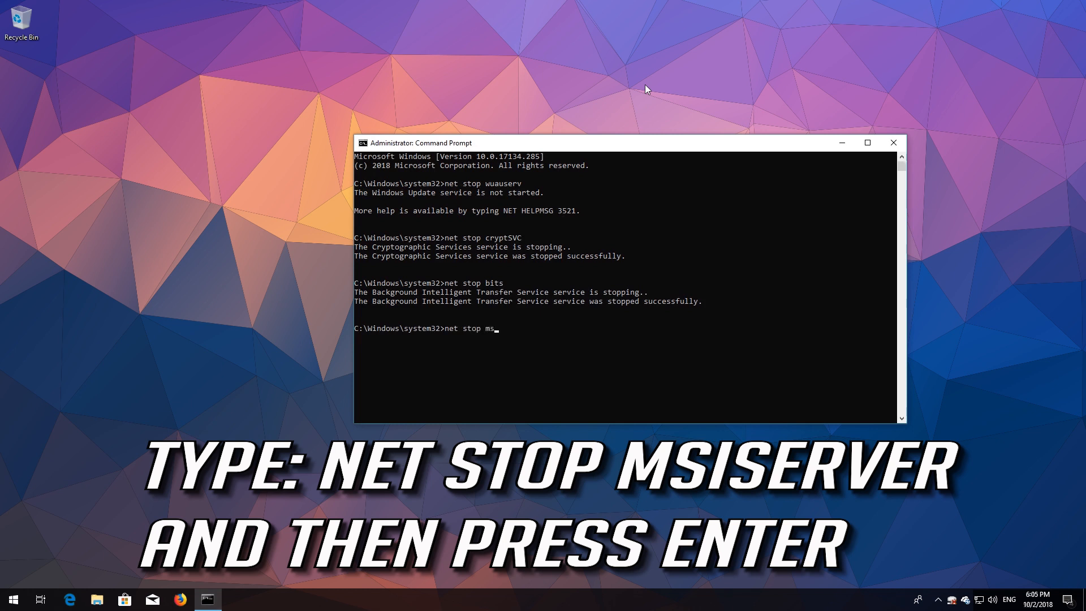
type("iserver")
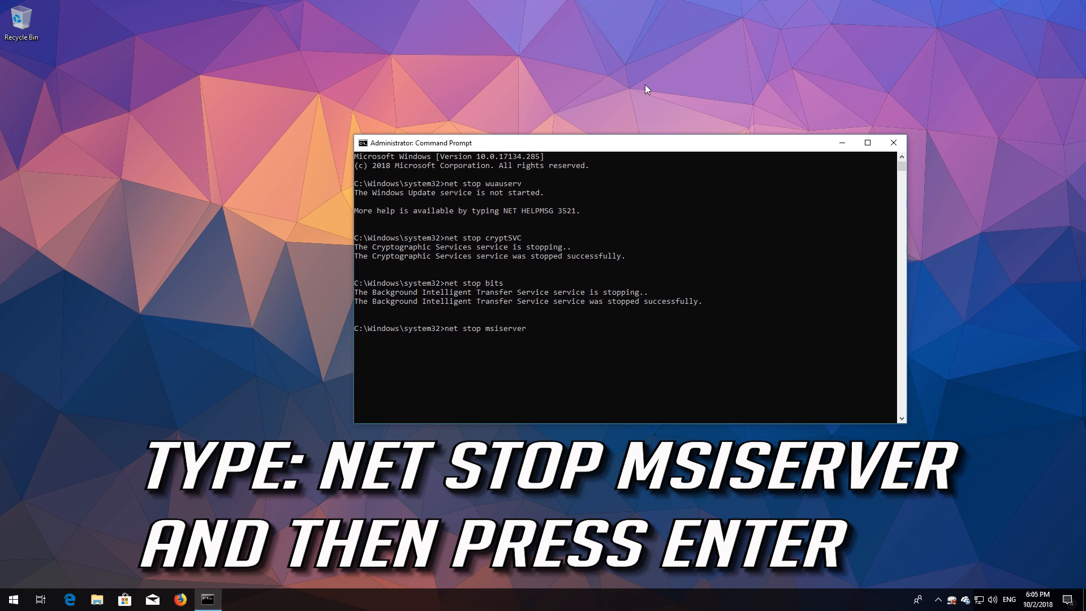
key("enter")
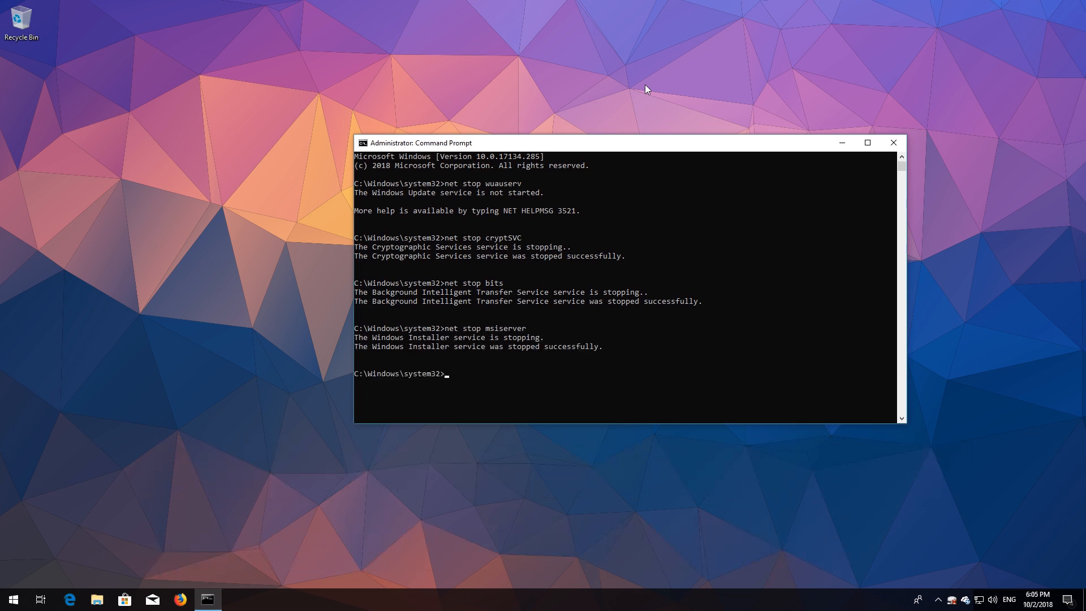
Rename C:\Windows\SoftwareDistribution to SoftwareDistribution.old
type("ren")
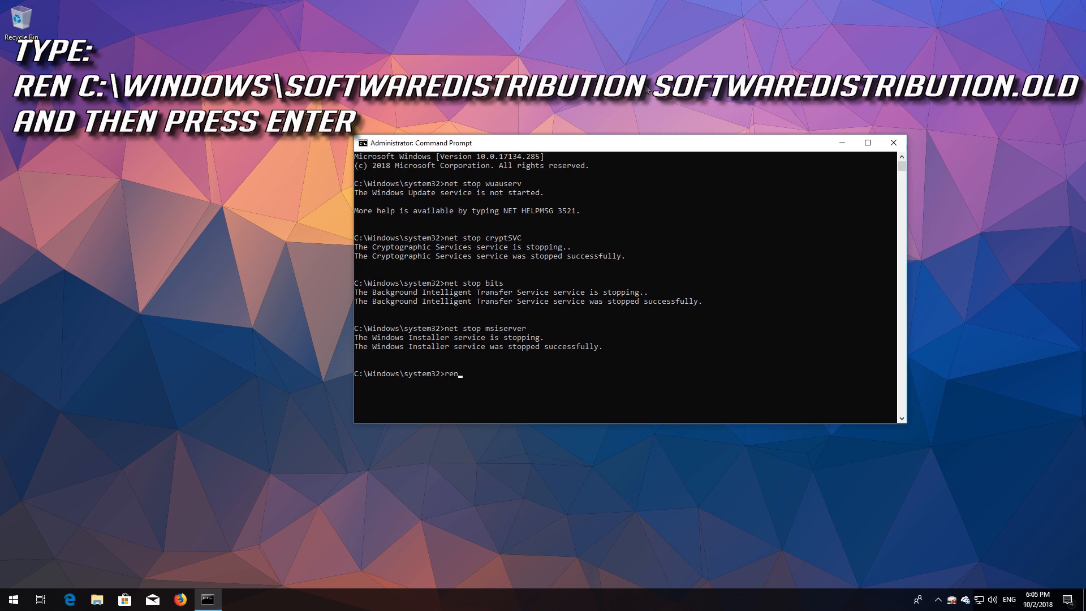
type("C:\\")
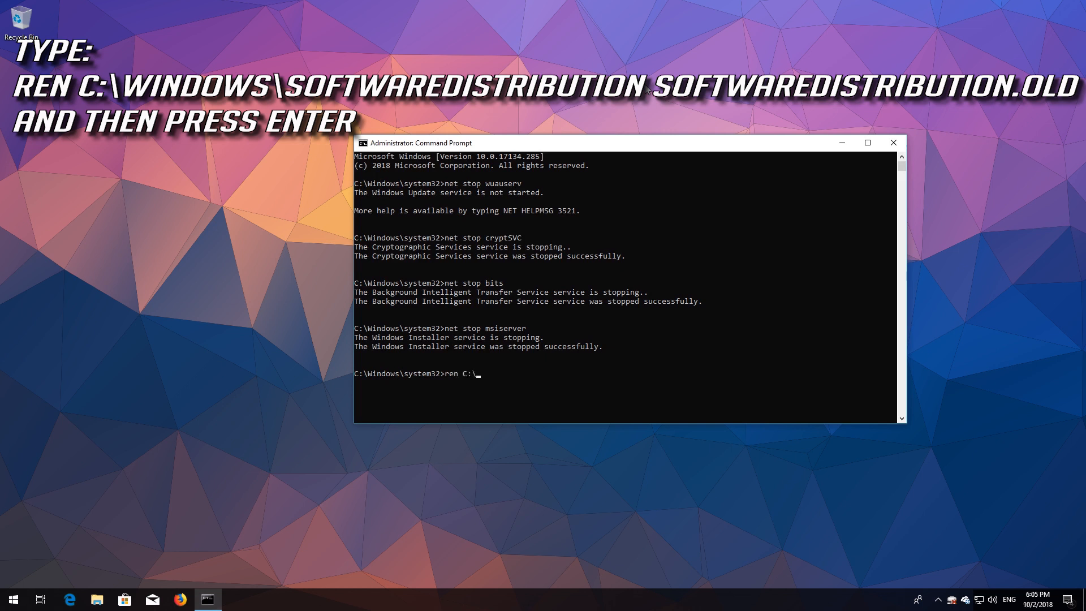
type("Windows")
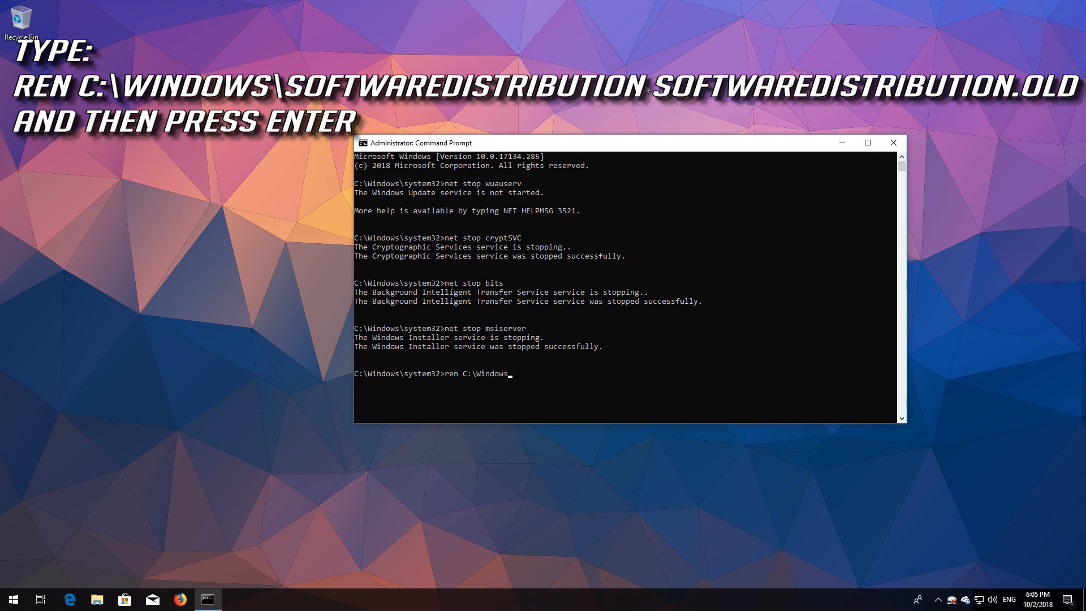
type("\\")
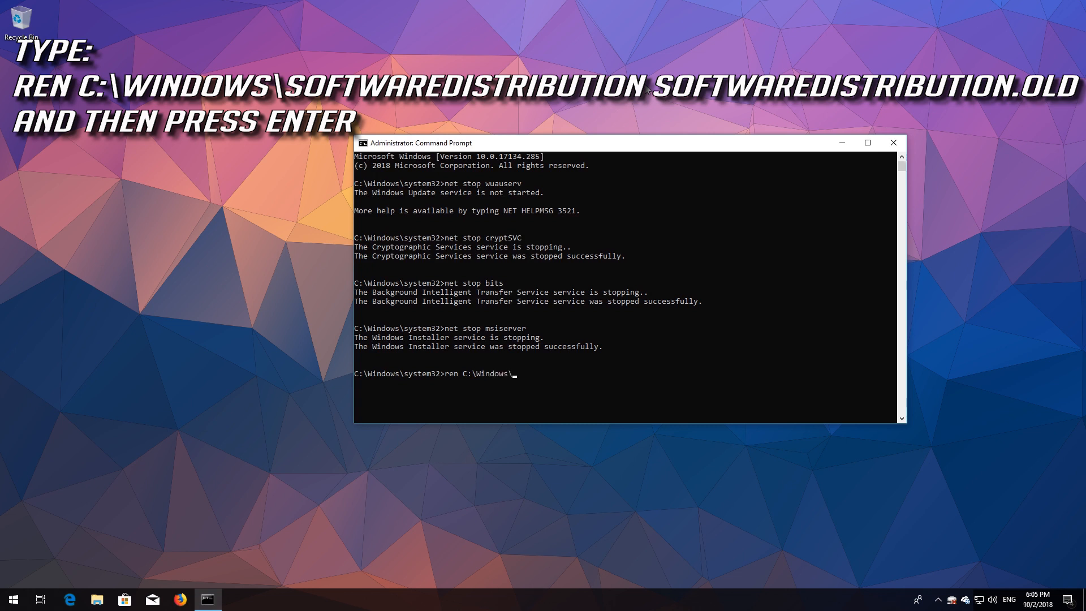
type("Softw")
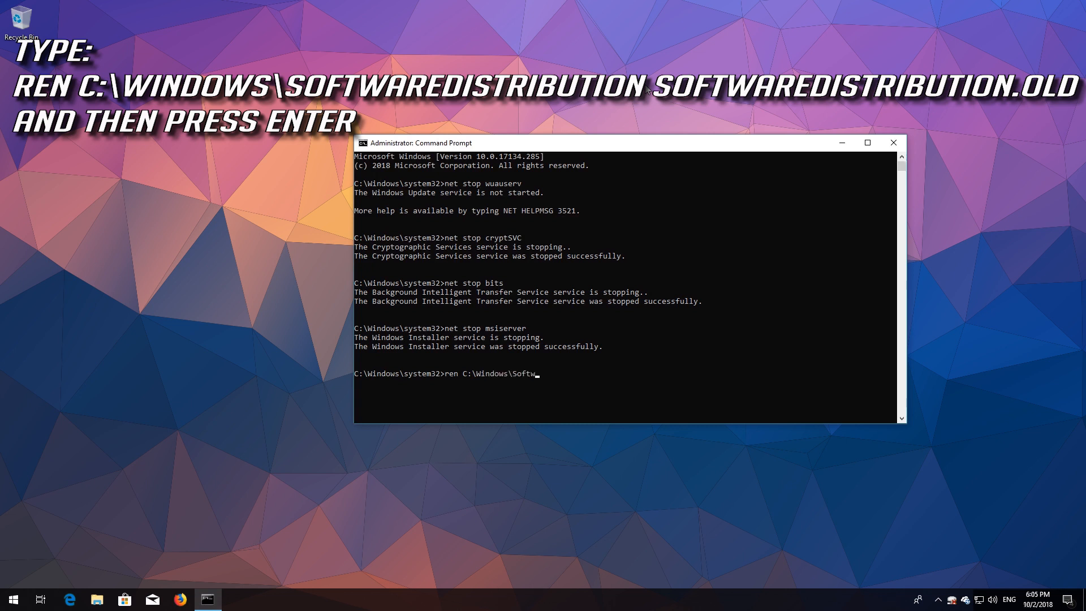
type("are")
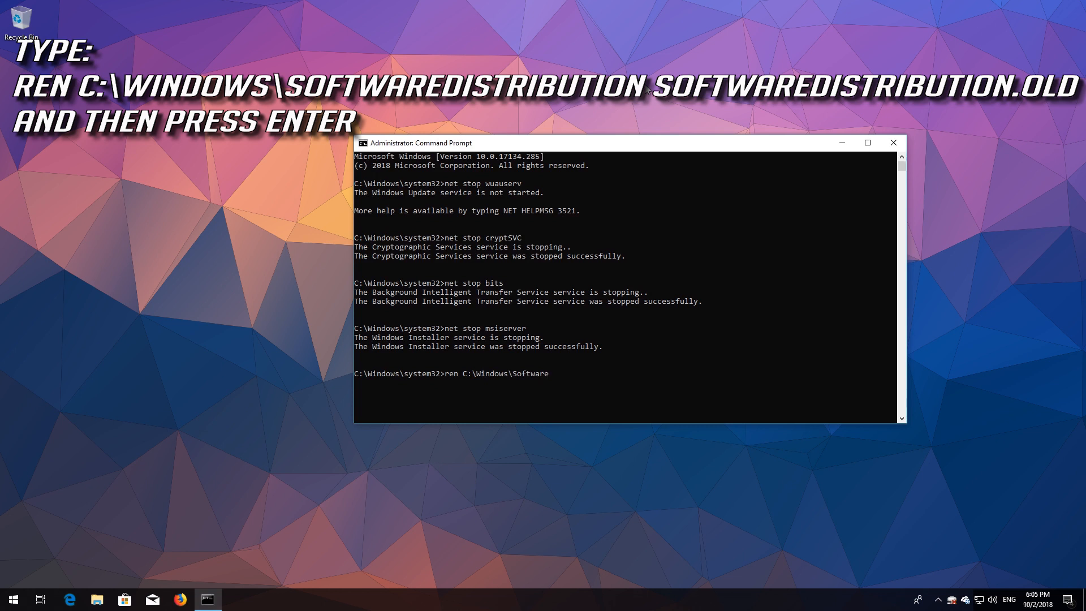
type("Distribution")
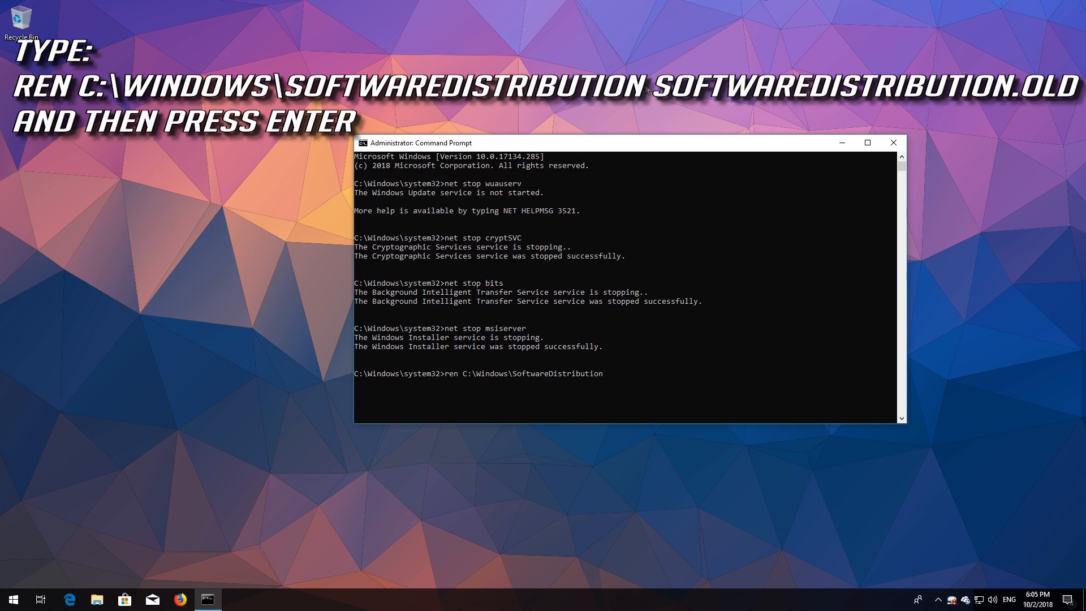
type("SoftwareD")
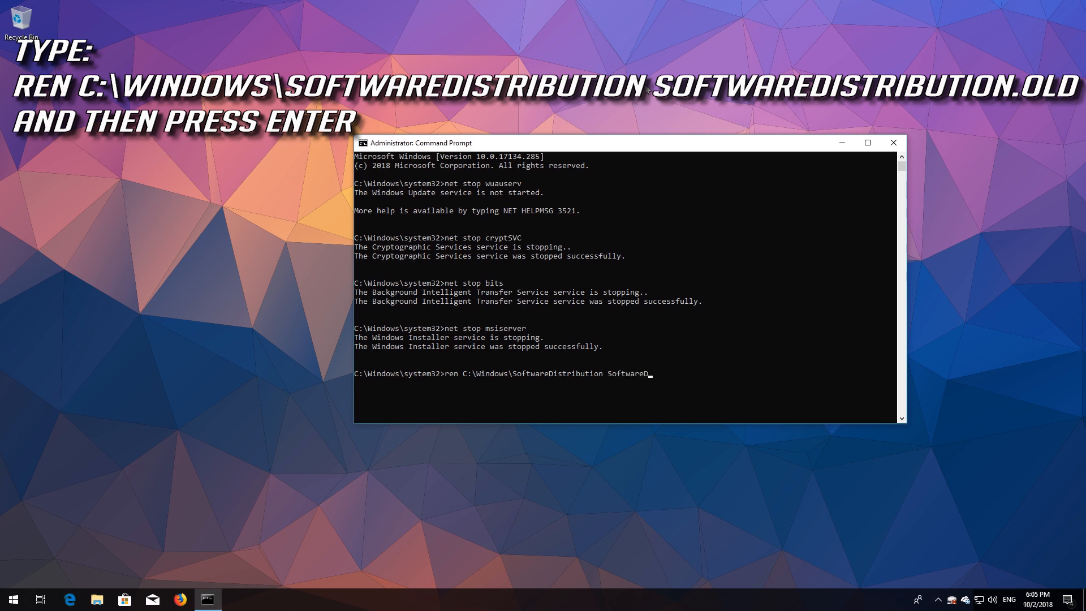
type("istribu")
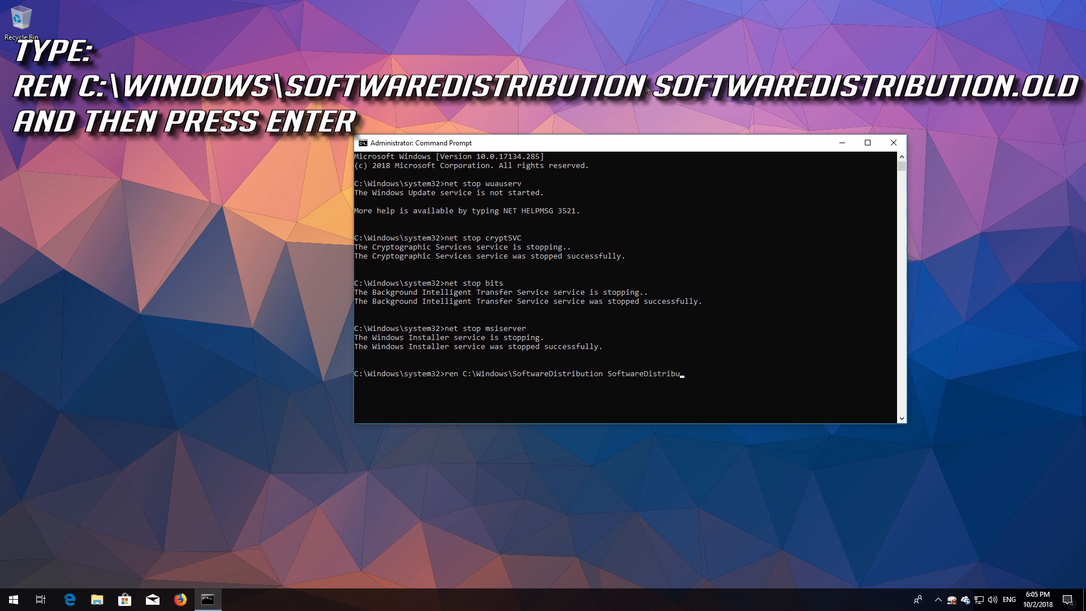
type("tion")
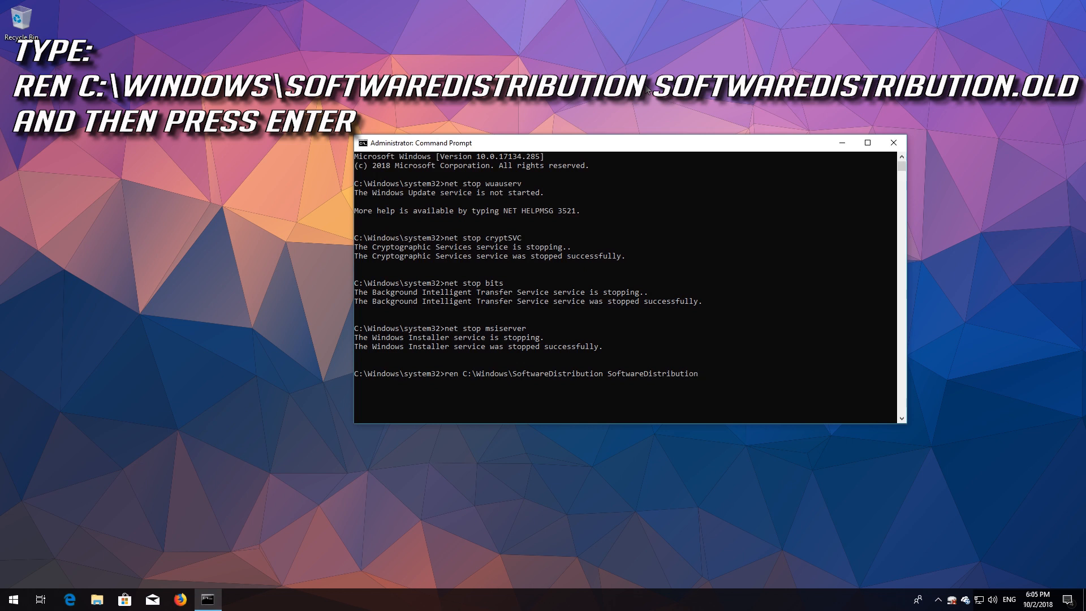
type(".old")
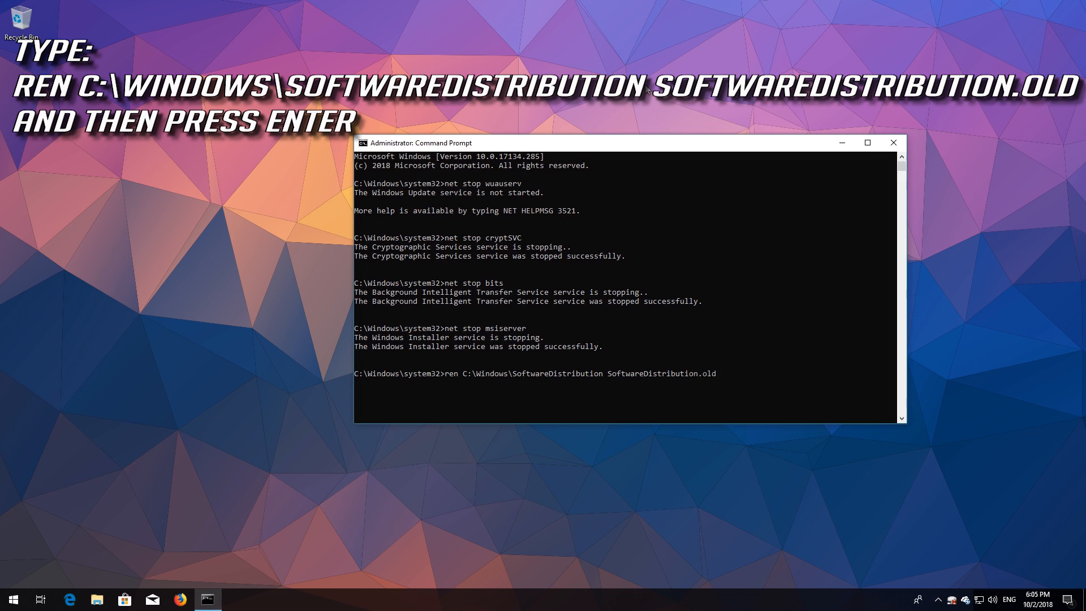
Type the command renaming C:\Windows\System32\catroot2 to catroot2.old
type("ren")
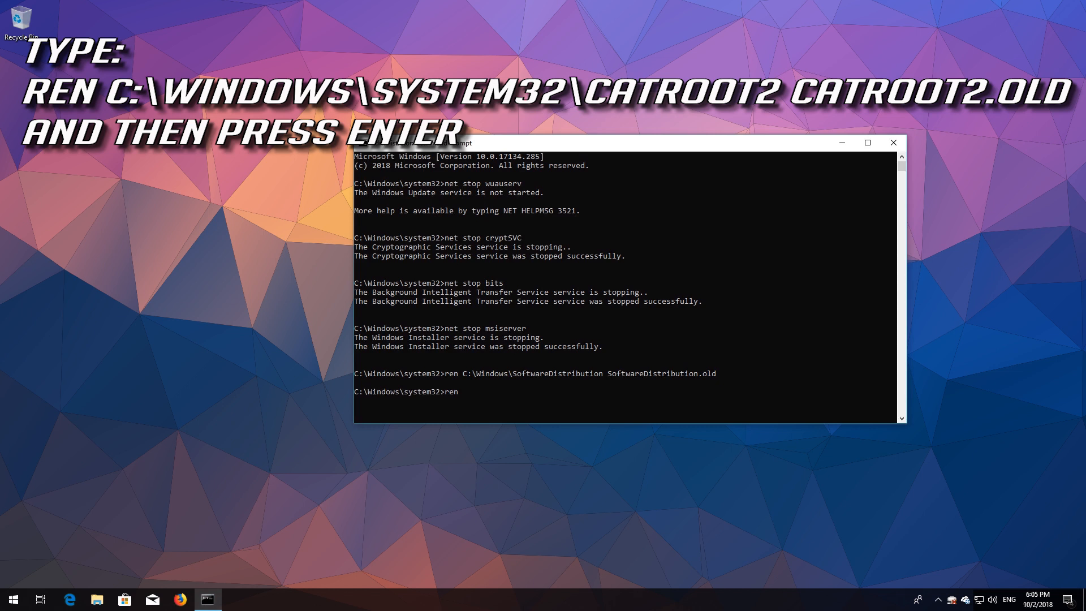
type("C")
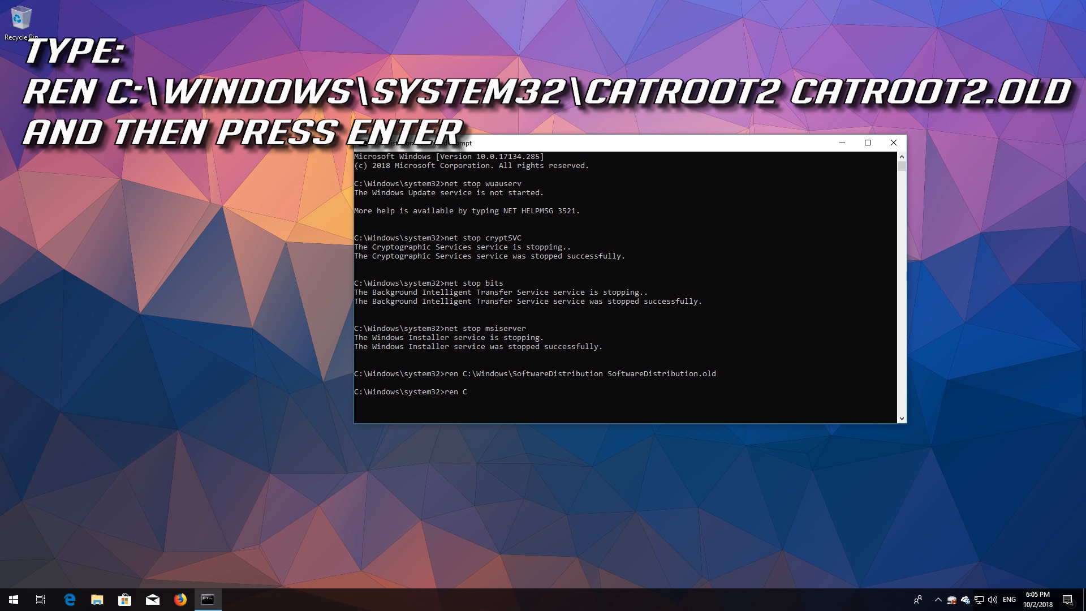
type(":")
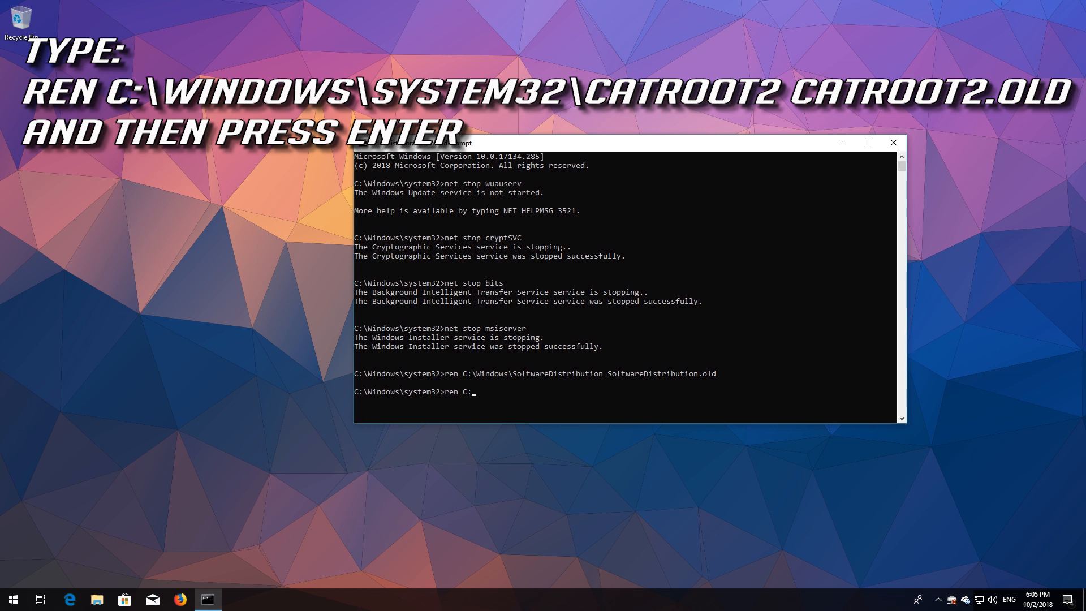
type("\\")
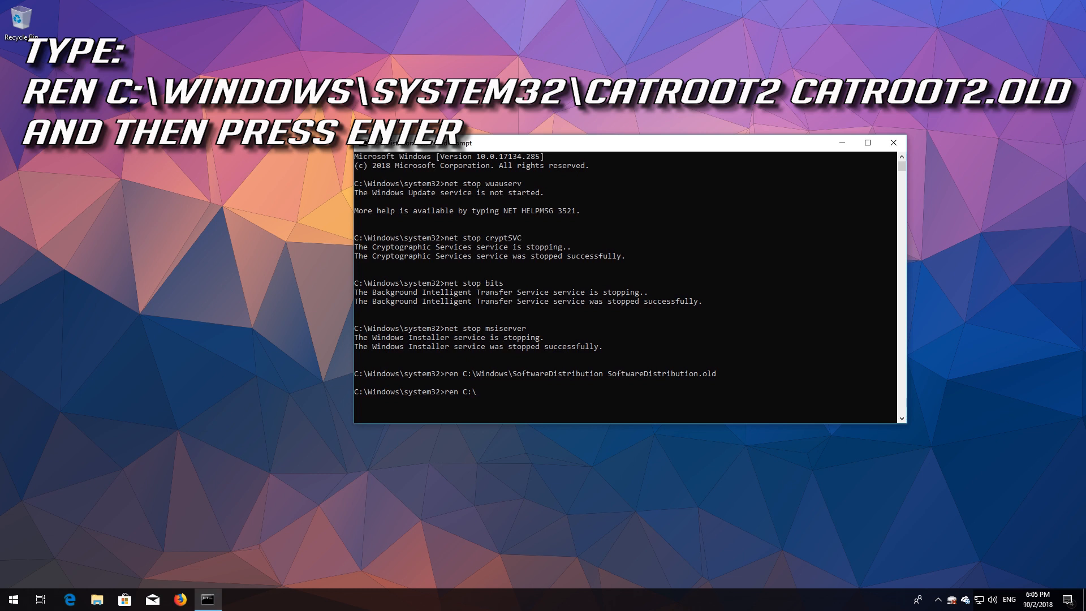
type("Windows\\Syst")
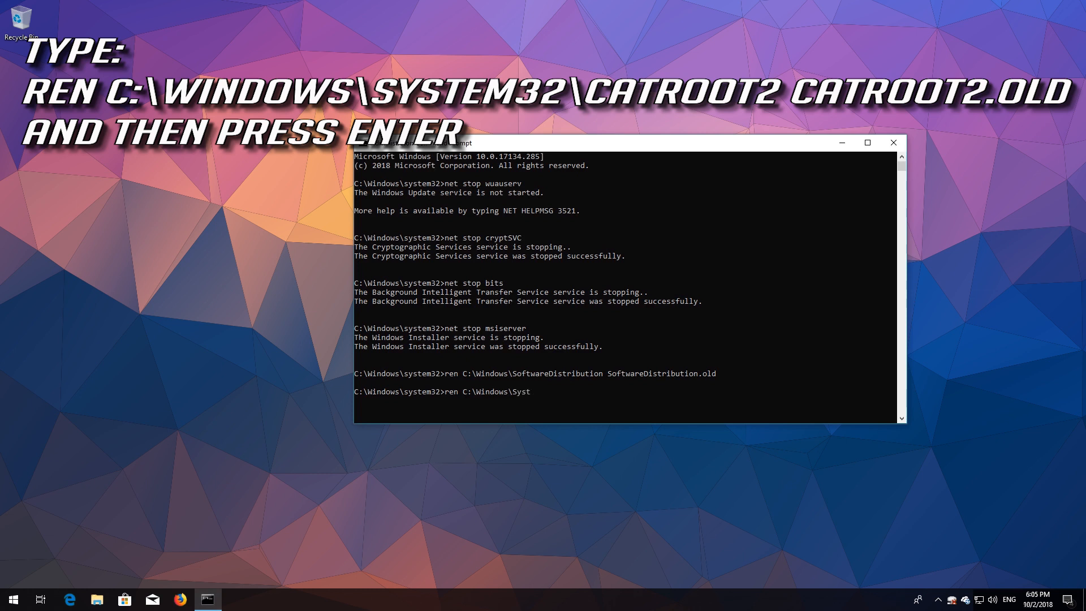
type("em")
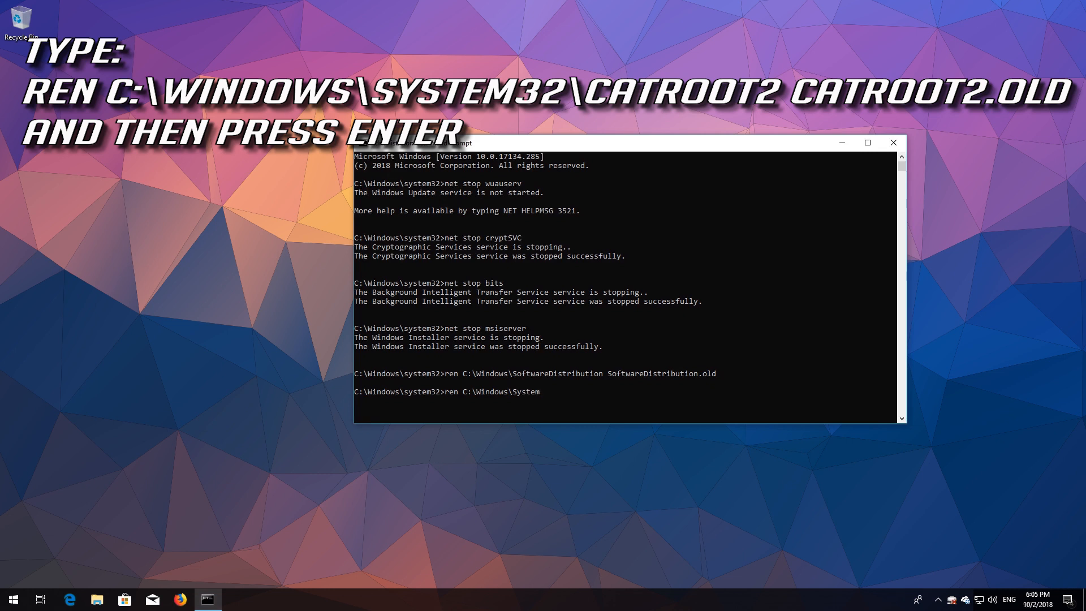
type("32")
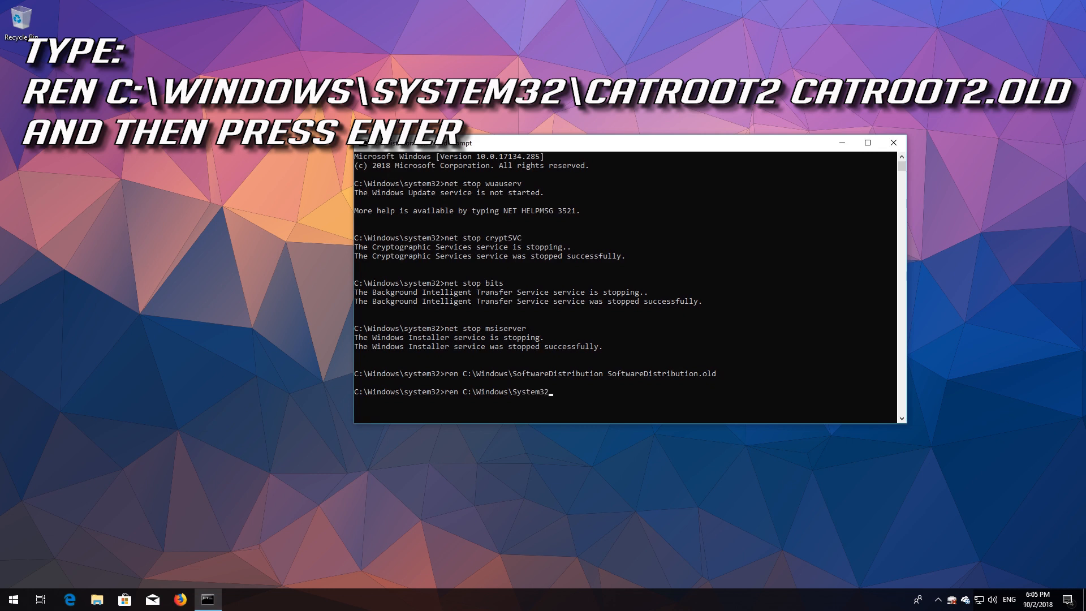
type("\\")
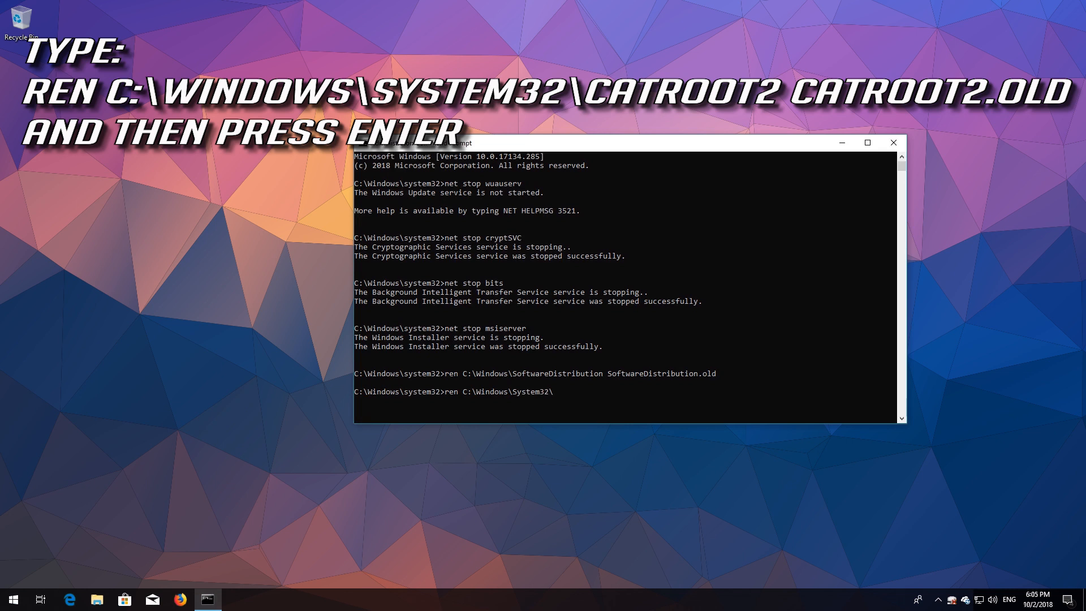
type("catro")
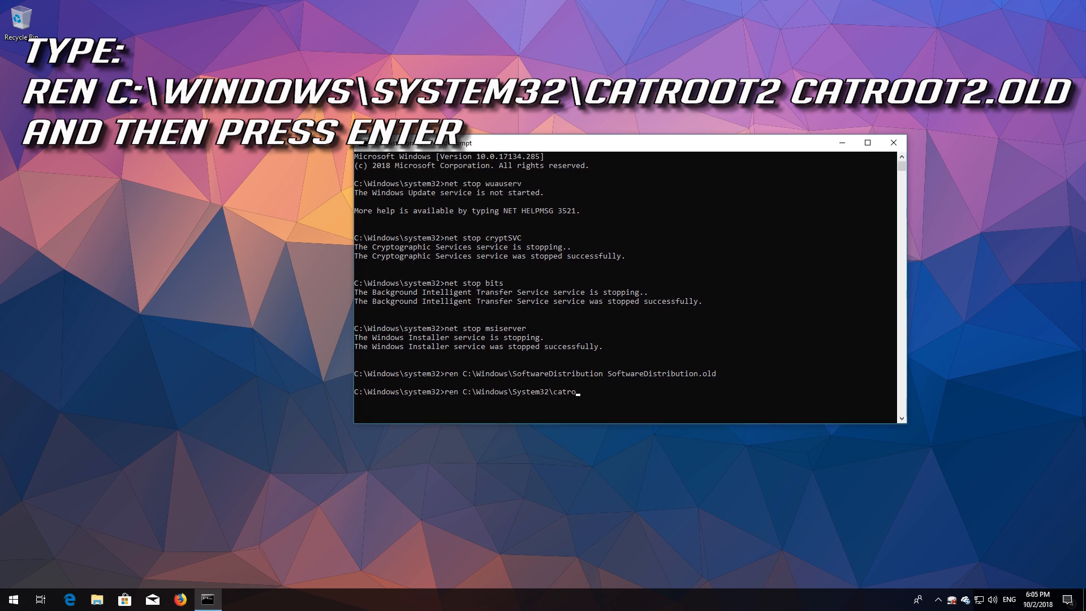
type("ot2")
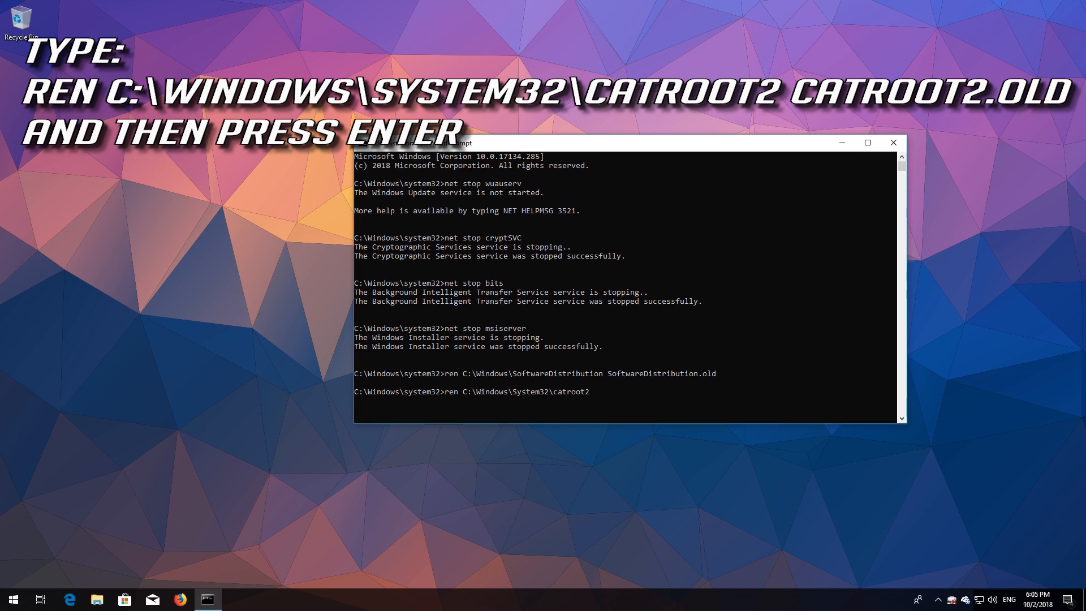
type("ca")
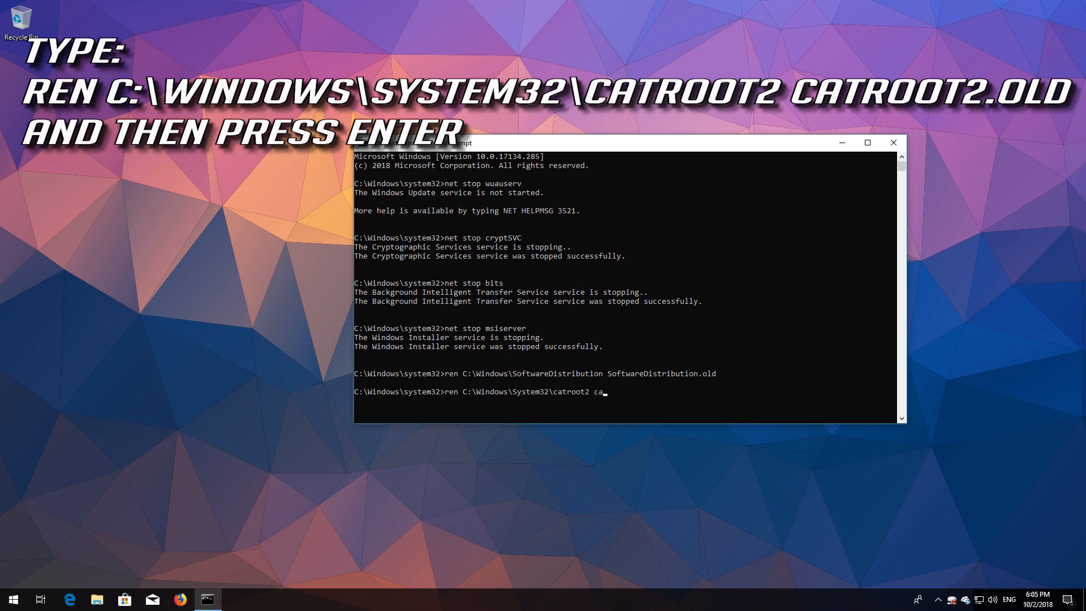
type("troot2.old")
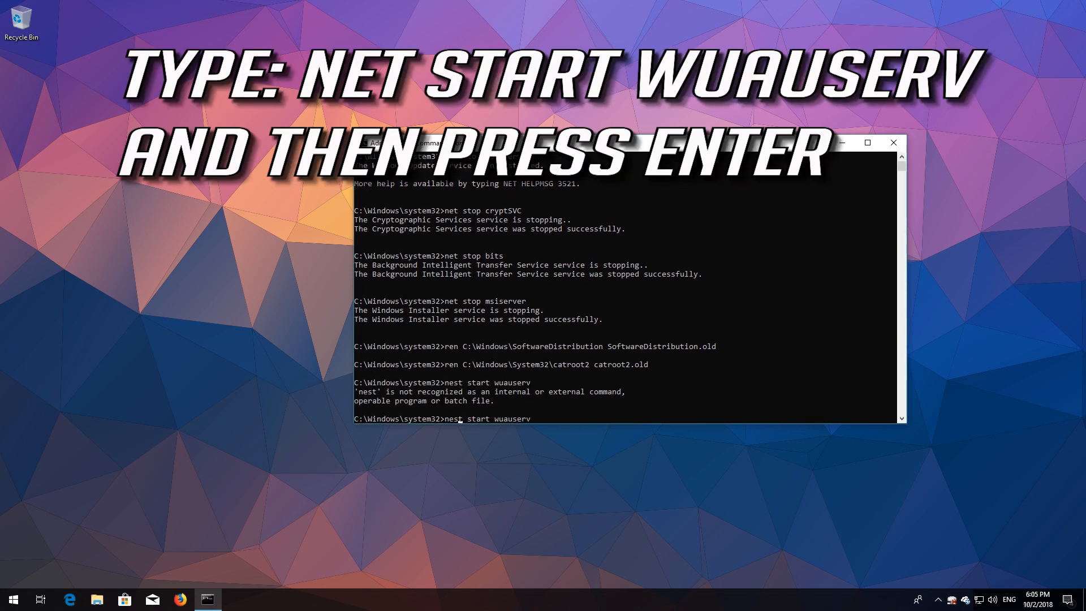
Start the wuauserv and cryptSvc services again with net start
key("enter")
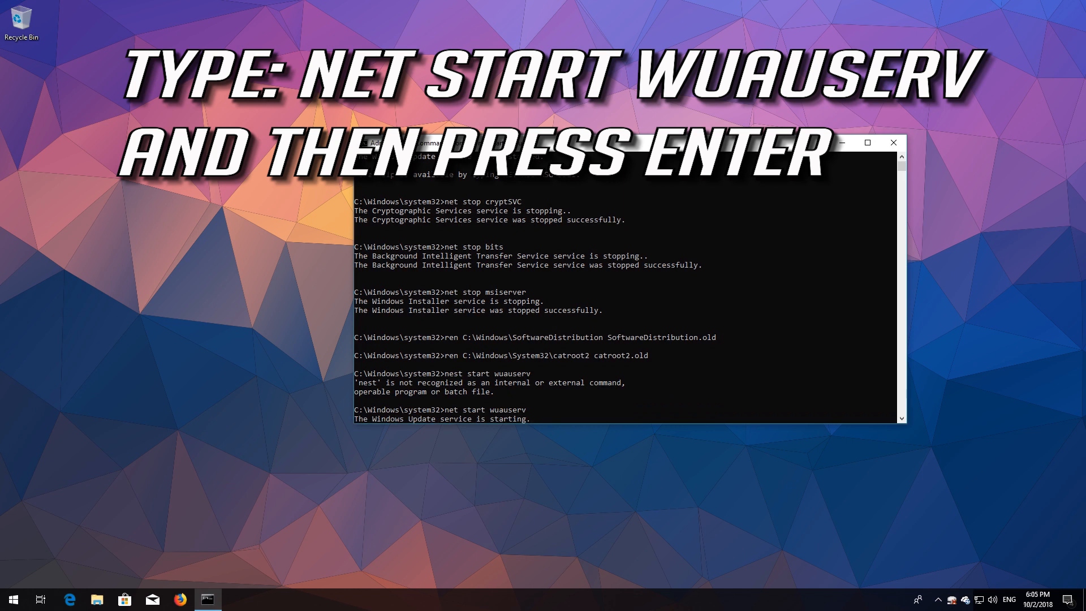
key("enter")
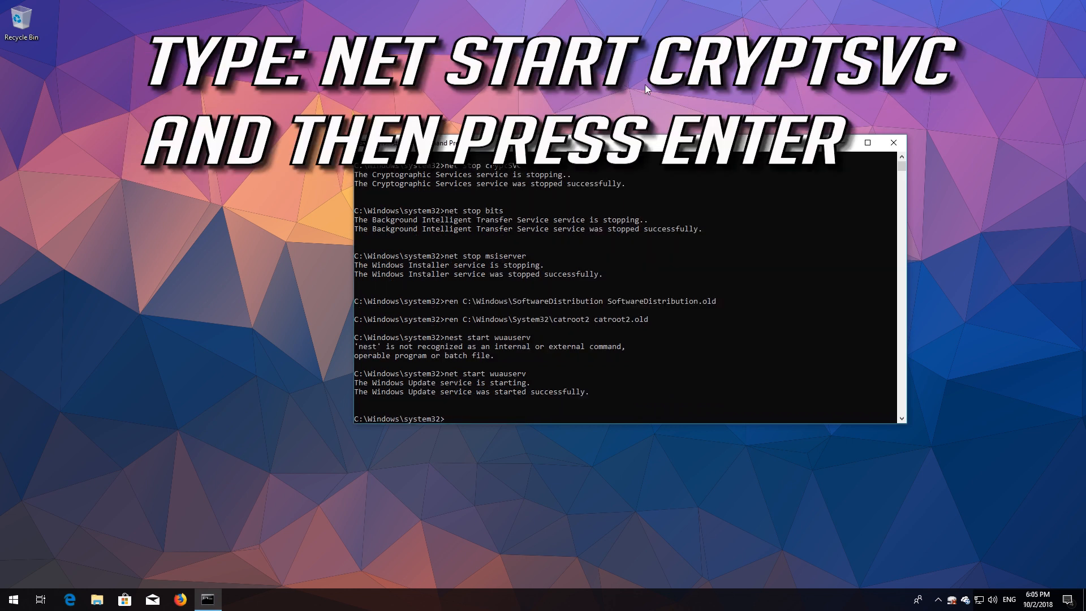
type("net start")
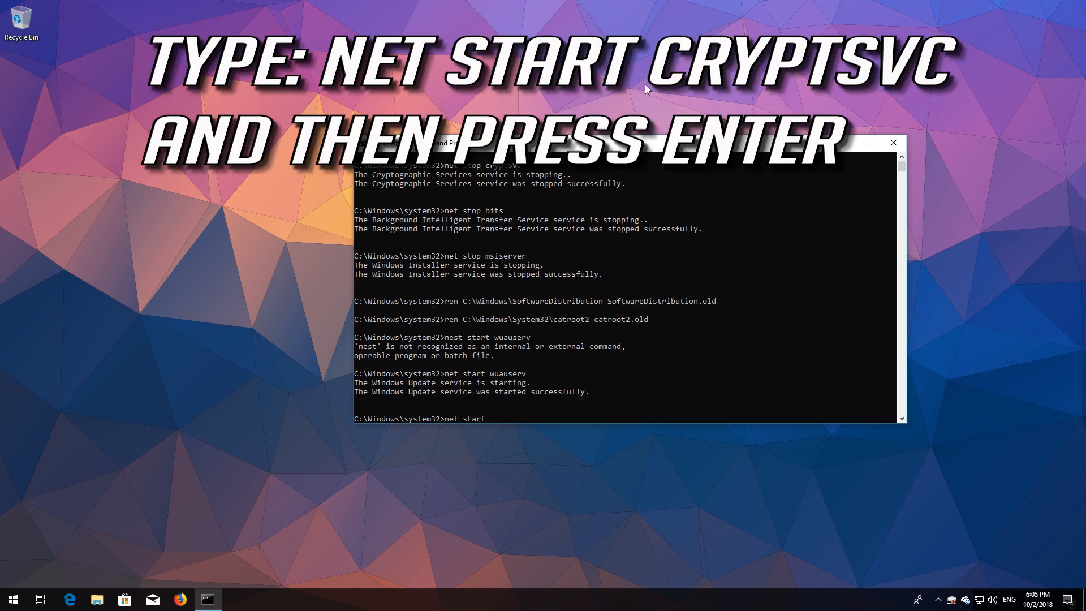
type("cryptSVC")
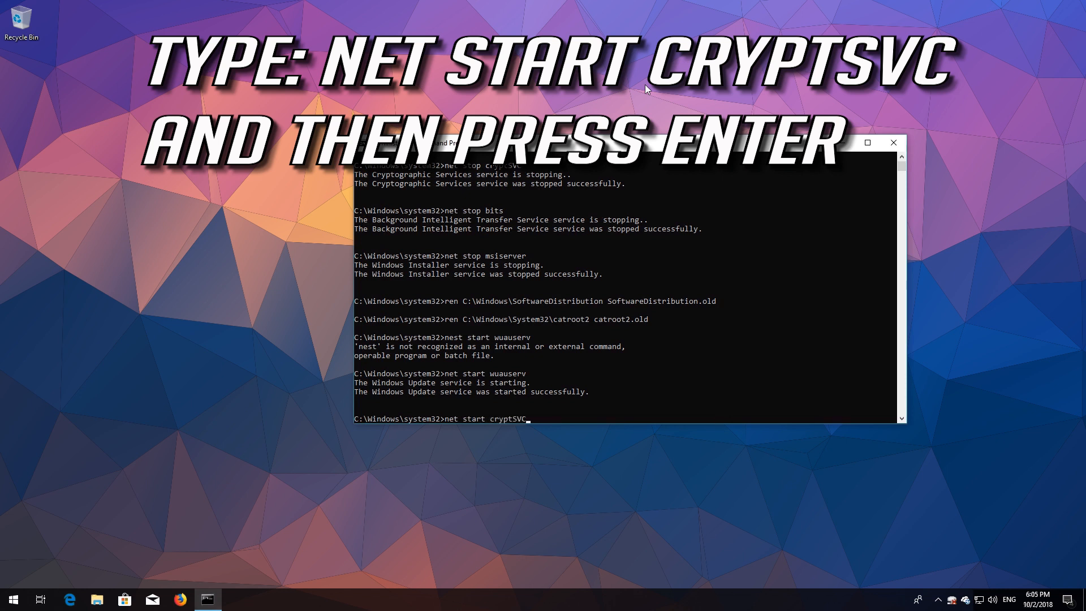
key("enter")
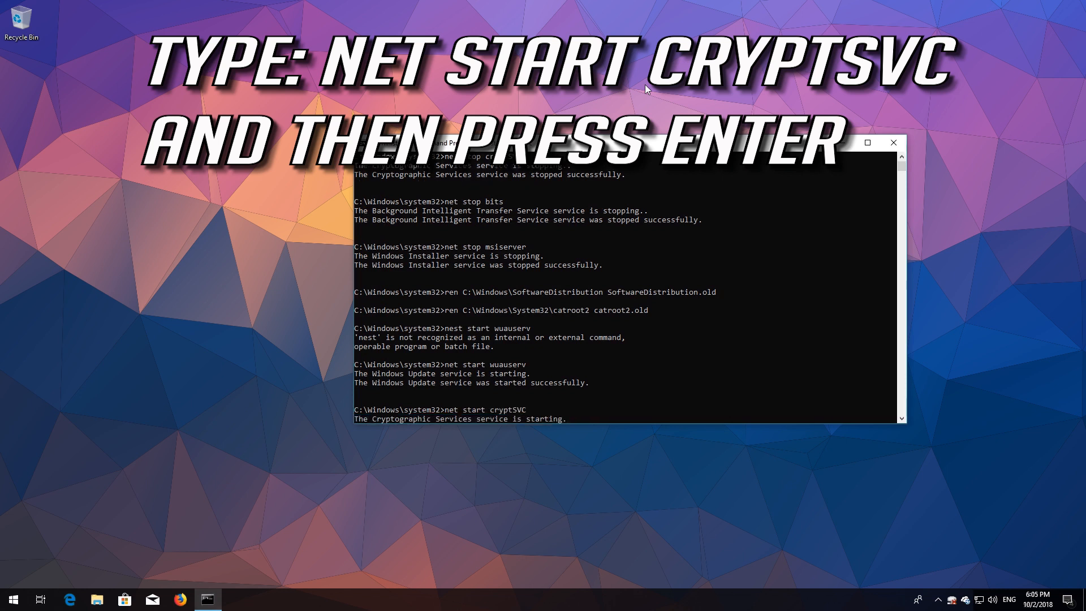
key("enter")
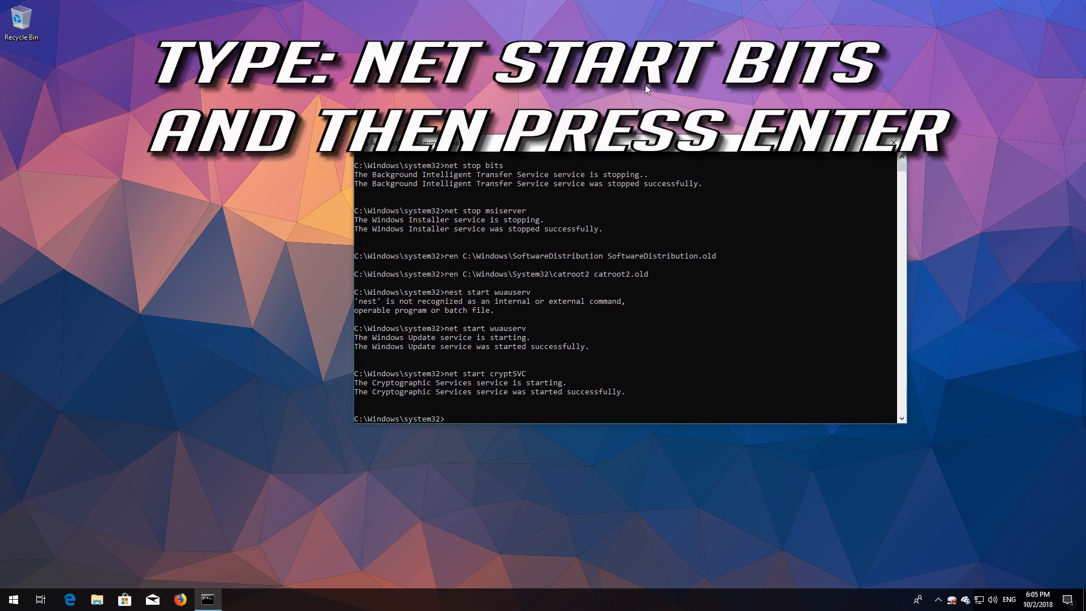
Start bits and msiserver with net start, then exit Command Prompt
type("net start")
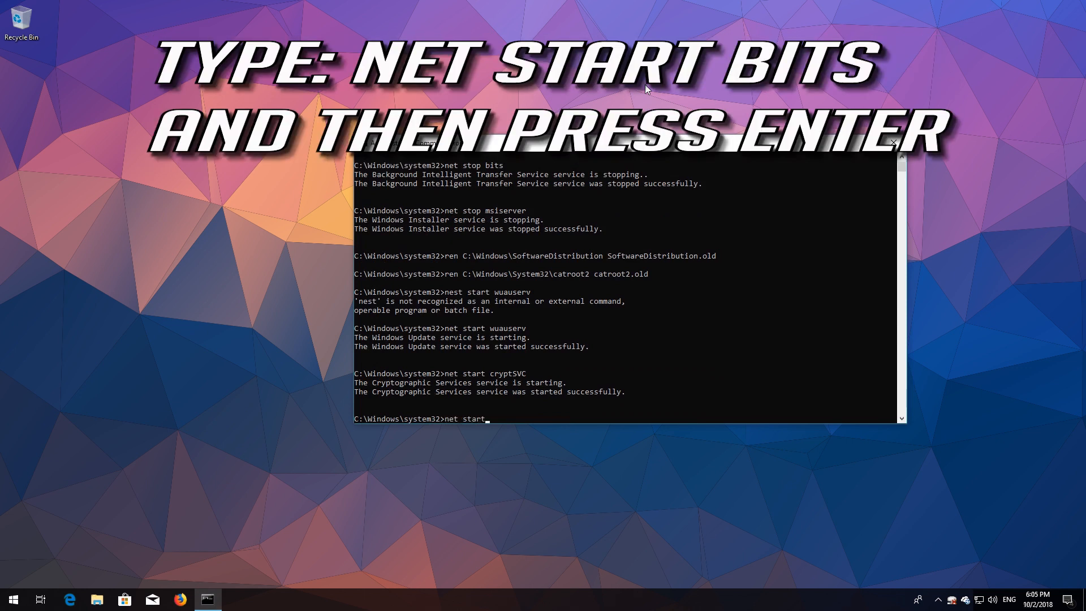
type("bits")
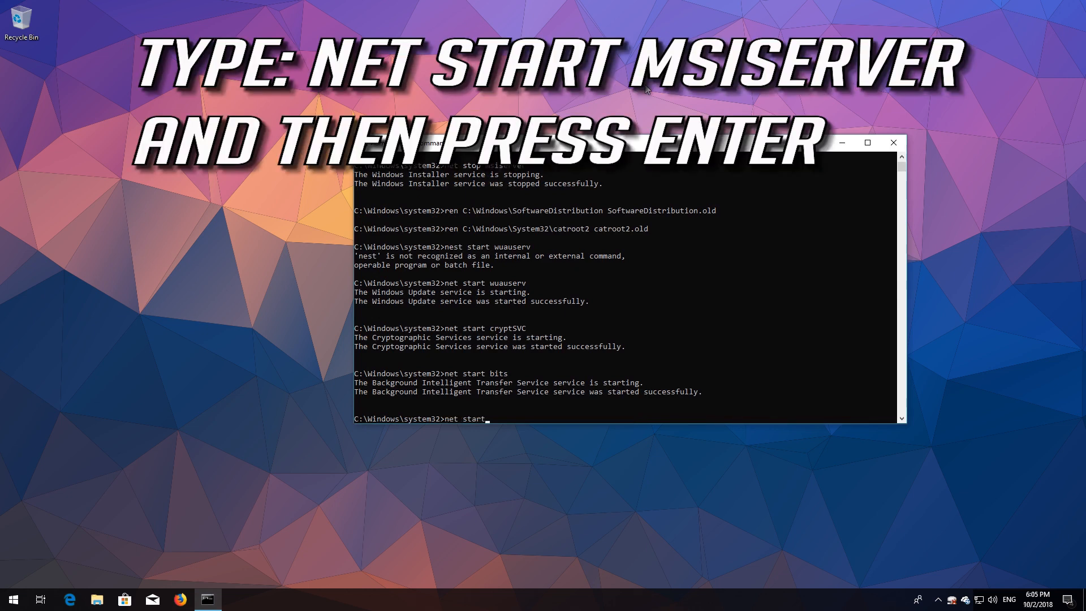
type("ms")
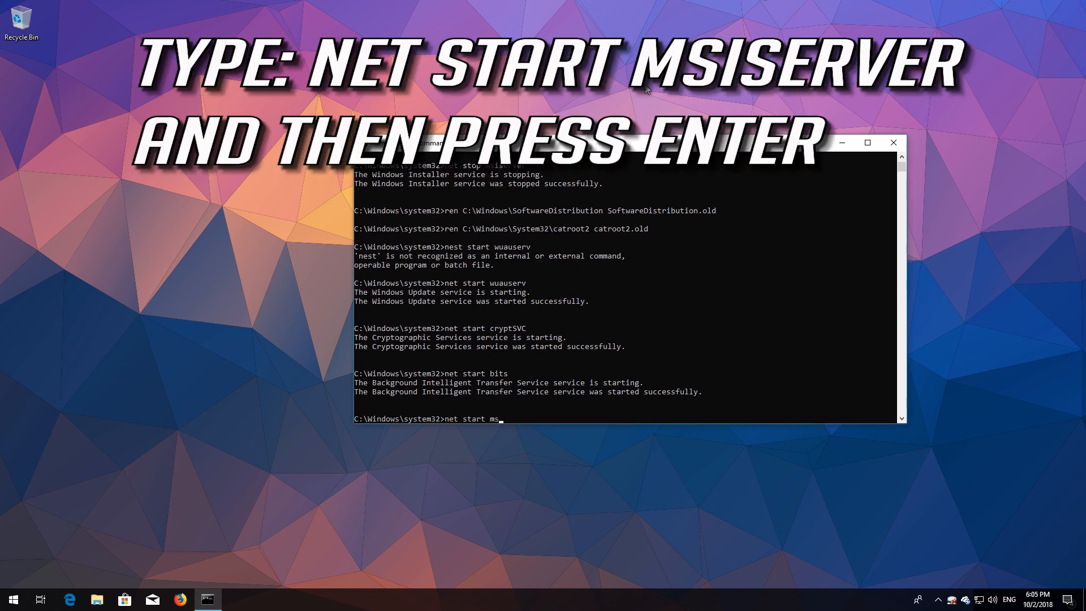
type("iserver")
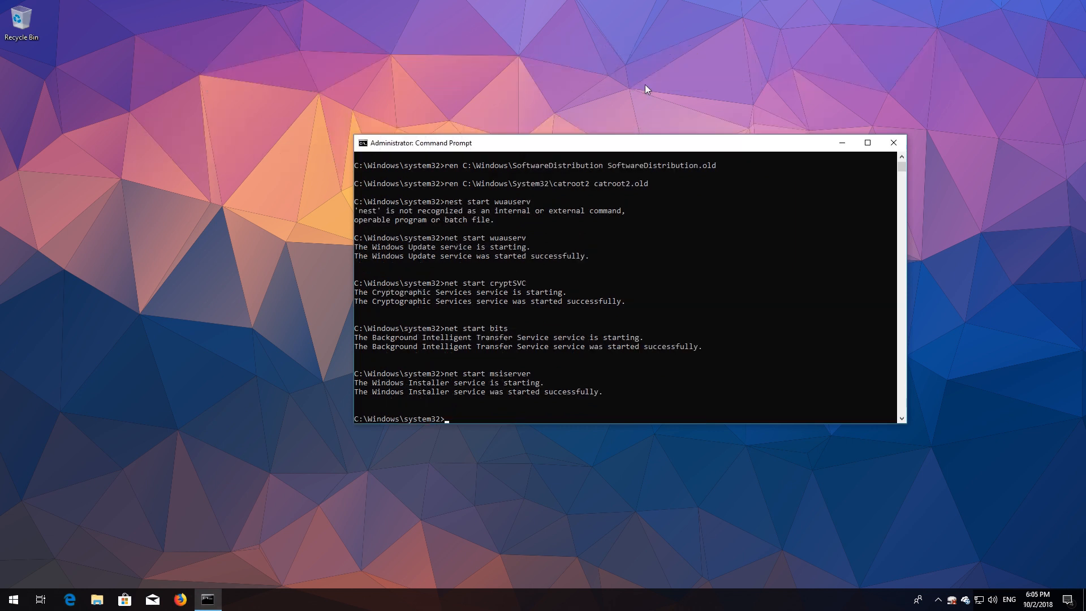
type("exit")
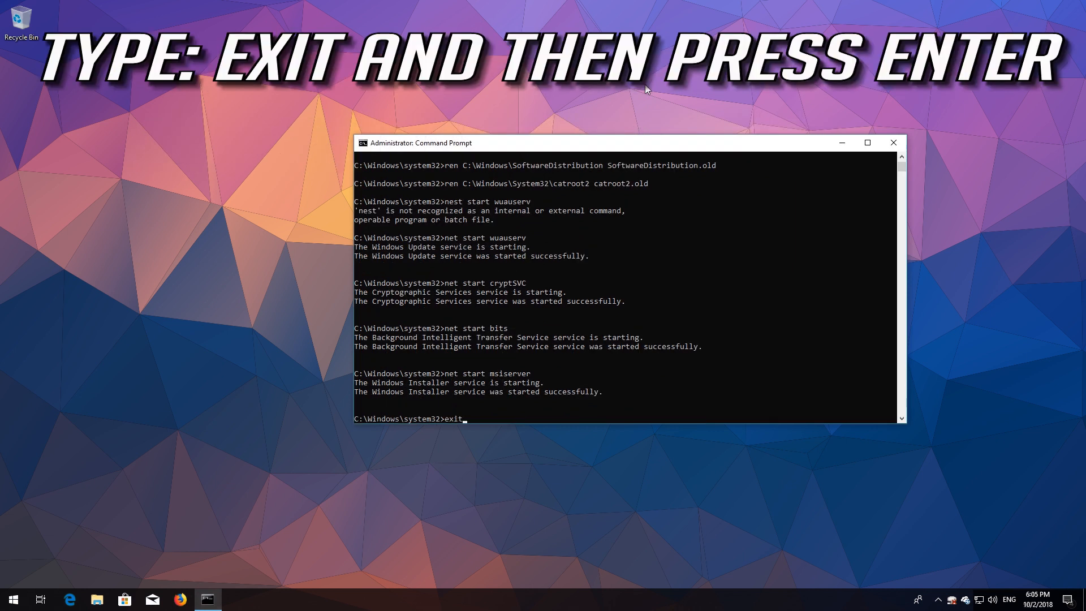
key("Enter")
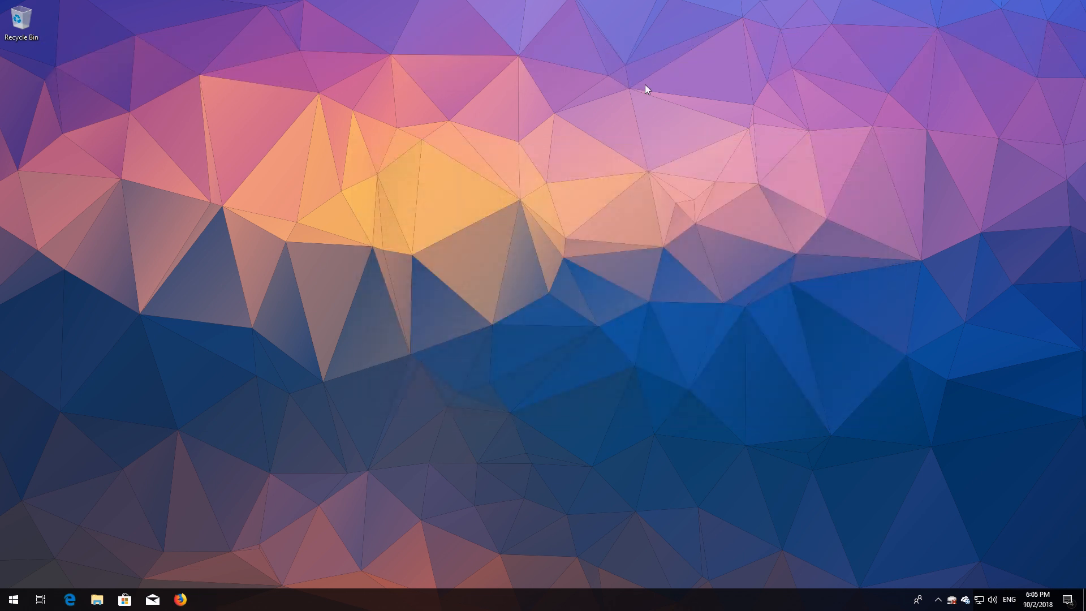
Search 'powershell' in Start and run it as administrator, approving UAC
left_click(12, 599)
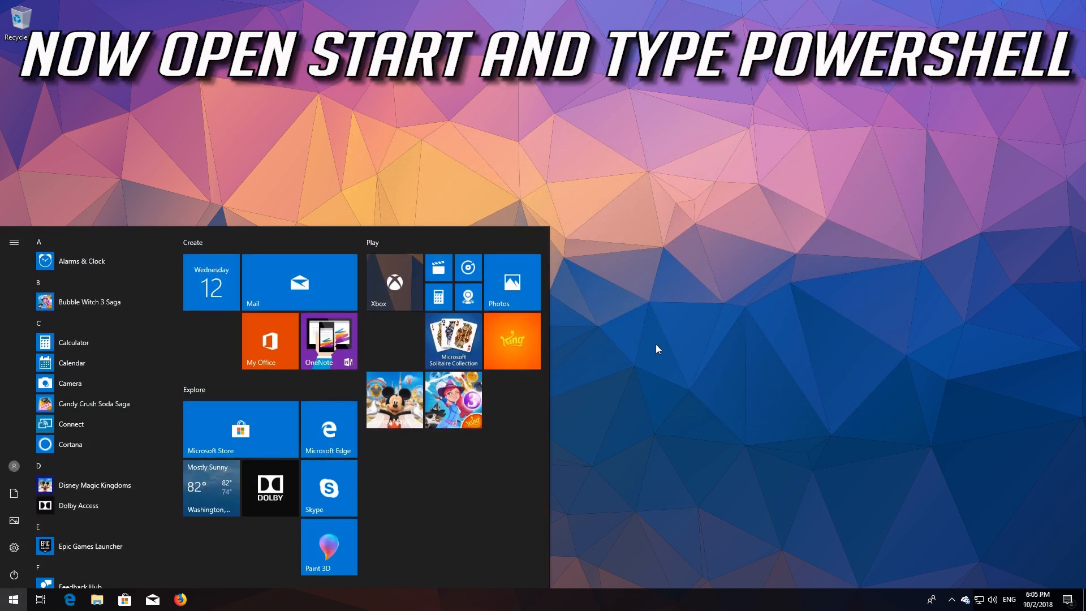
type("powershell")
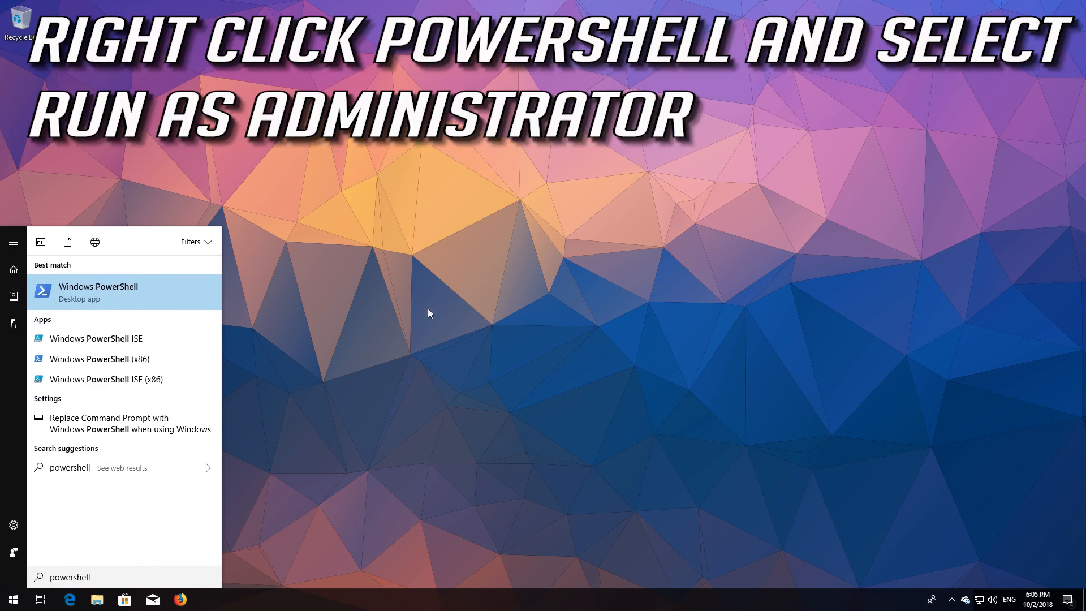
right_click(98, 290)
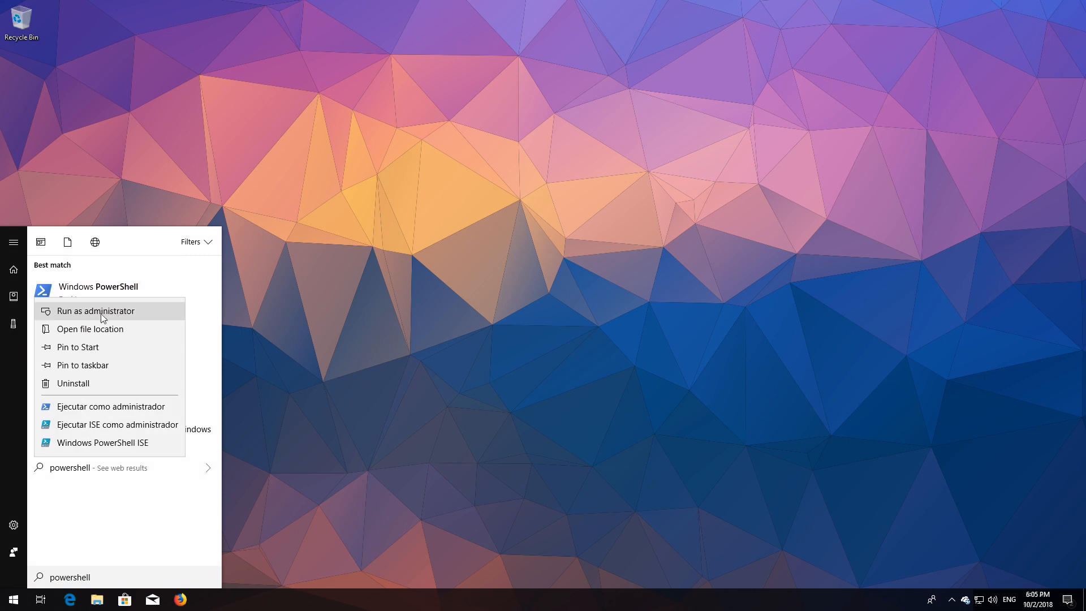
left_click(96, 311)
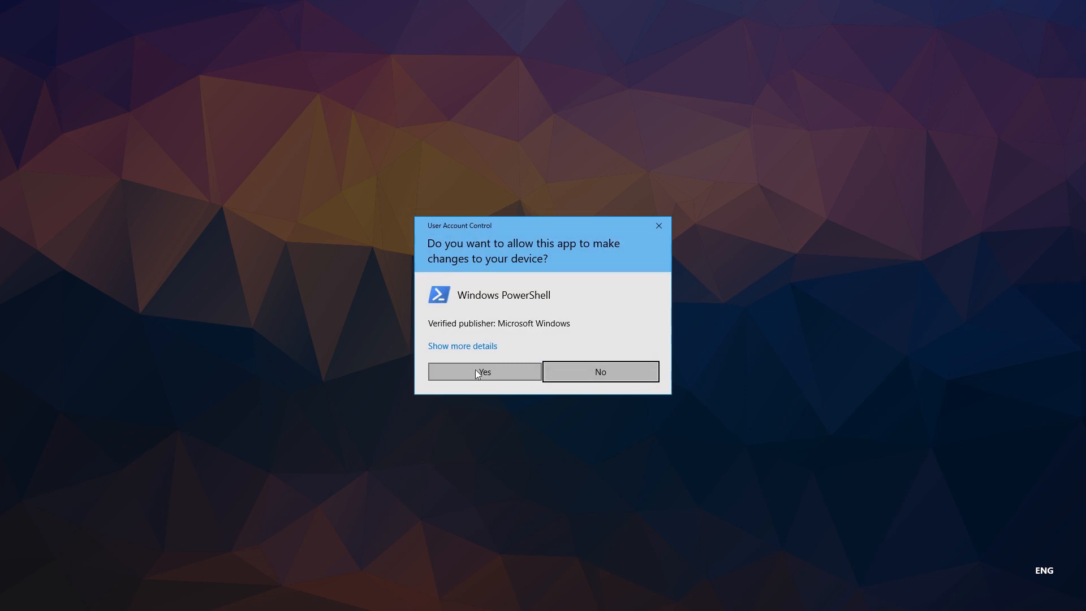
left_click(484, 371)
type("wuauclt")
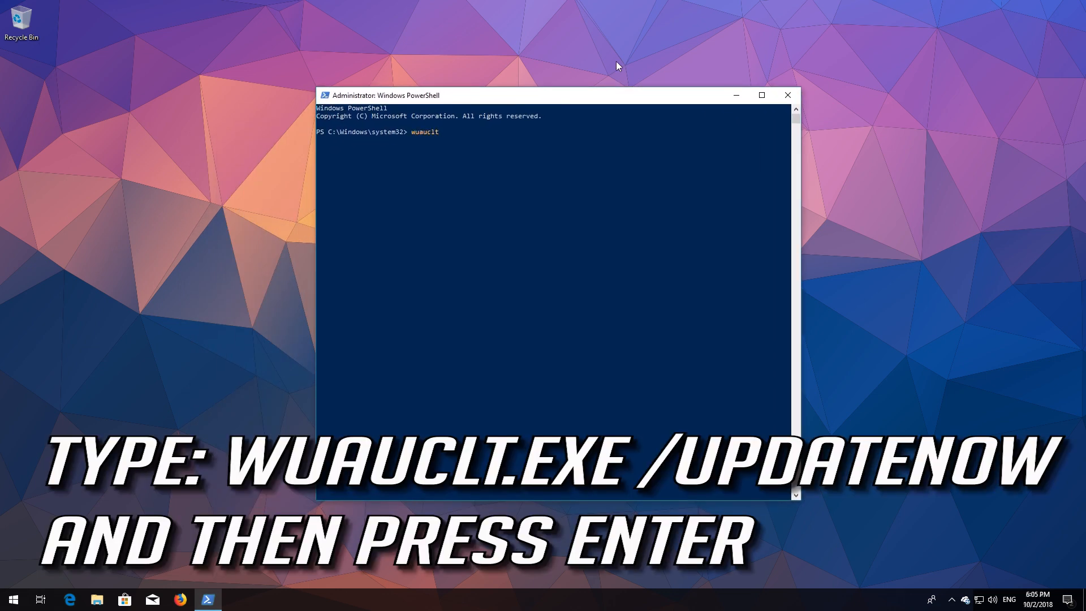
Run wuauclt.exe /updatenow in PowerShell, then exit it
type(".exe /updatenow")
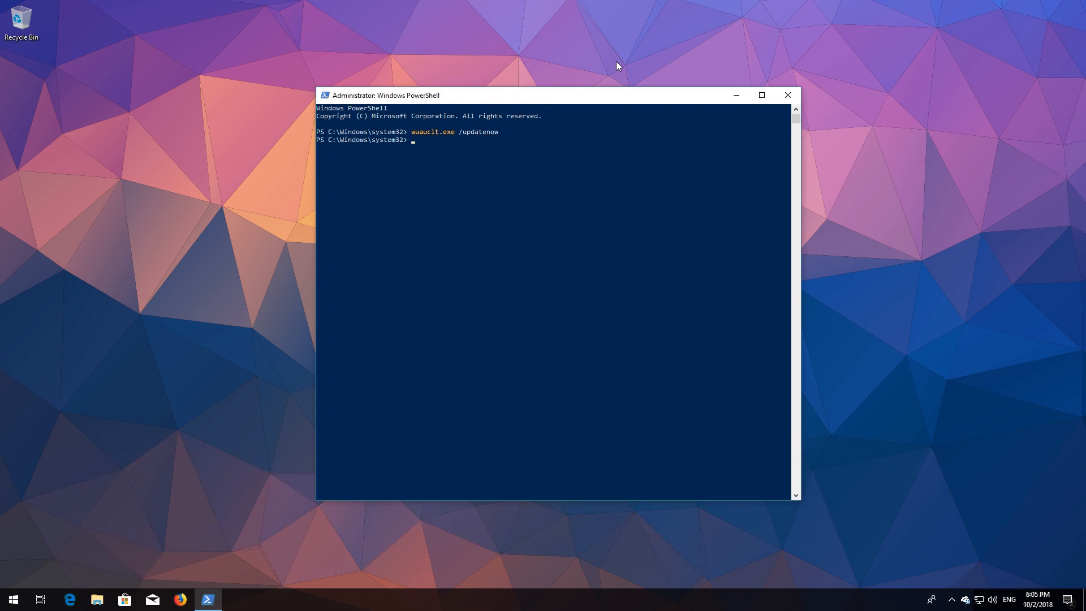
type("exi")
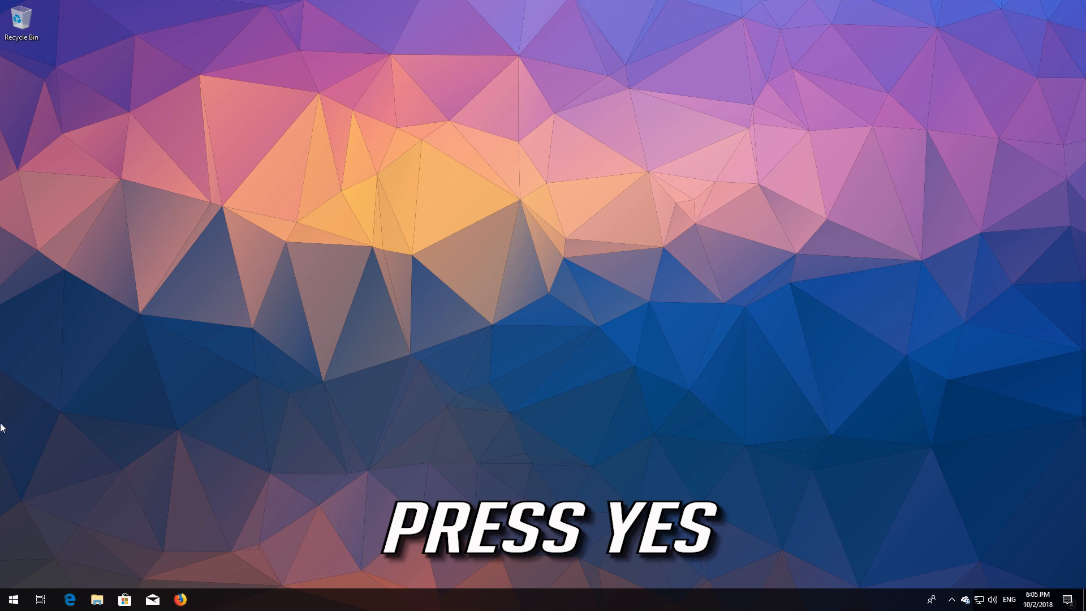
Restart the PC from the Start menu power options
left_click(12, 599)
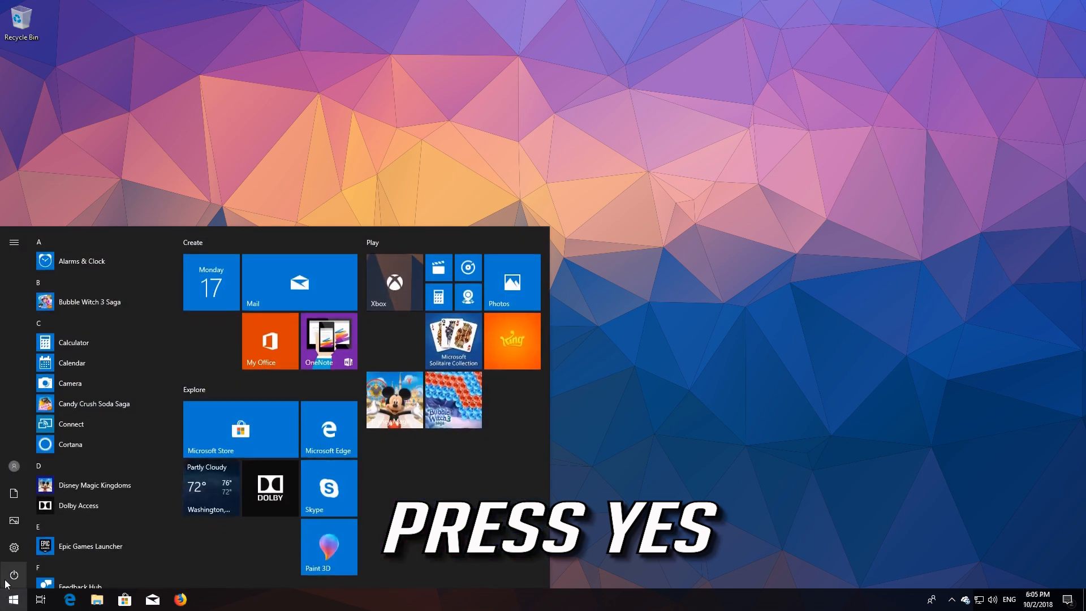
left_click(13, 574)
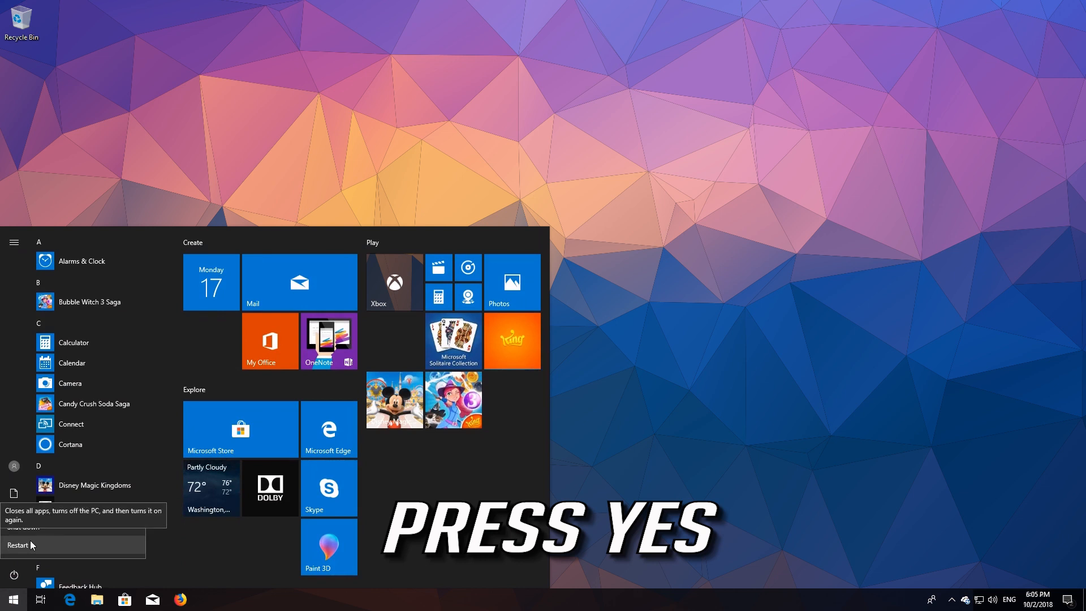
left_click(17, 545)
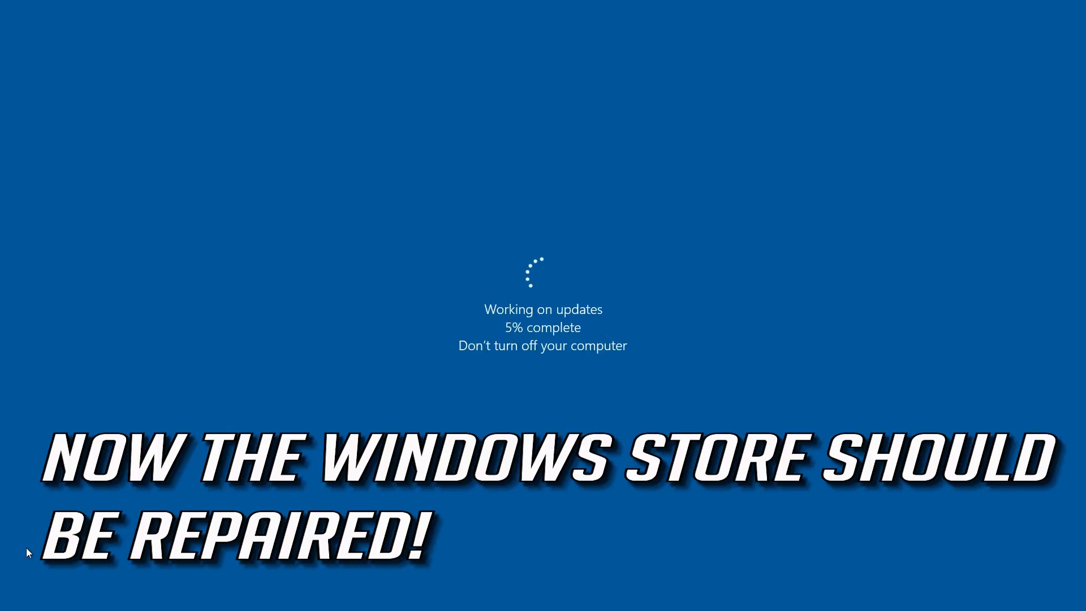